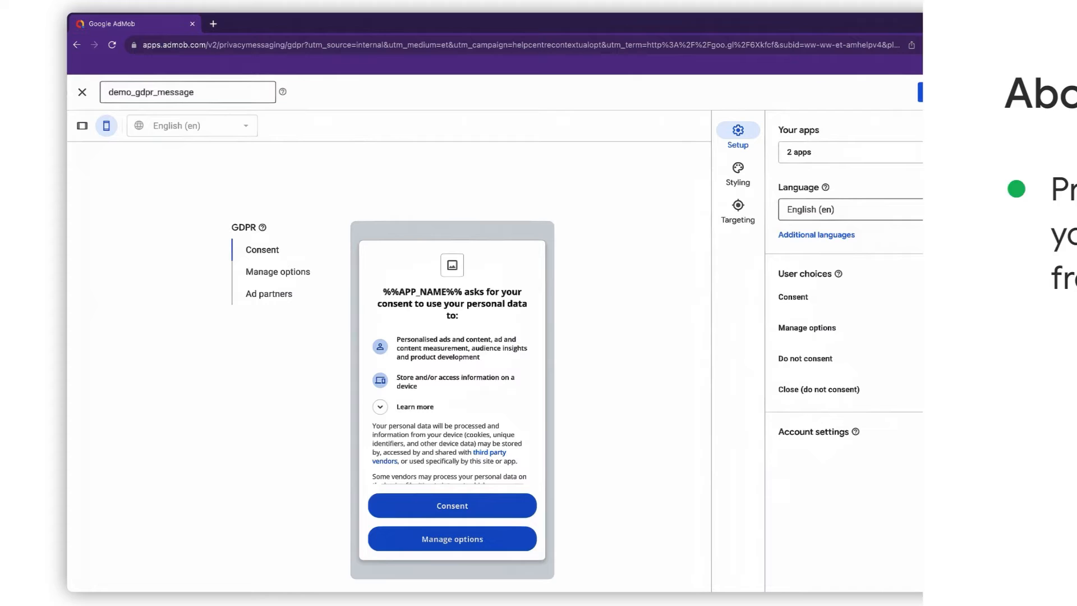
Turn off Close (do not consent) for demo_gdpr_message and preview its Ad partners screen.
{"action": "left_click", "coordinate": [976, 389]}
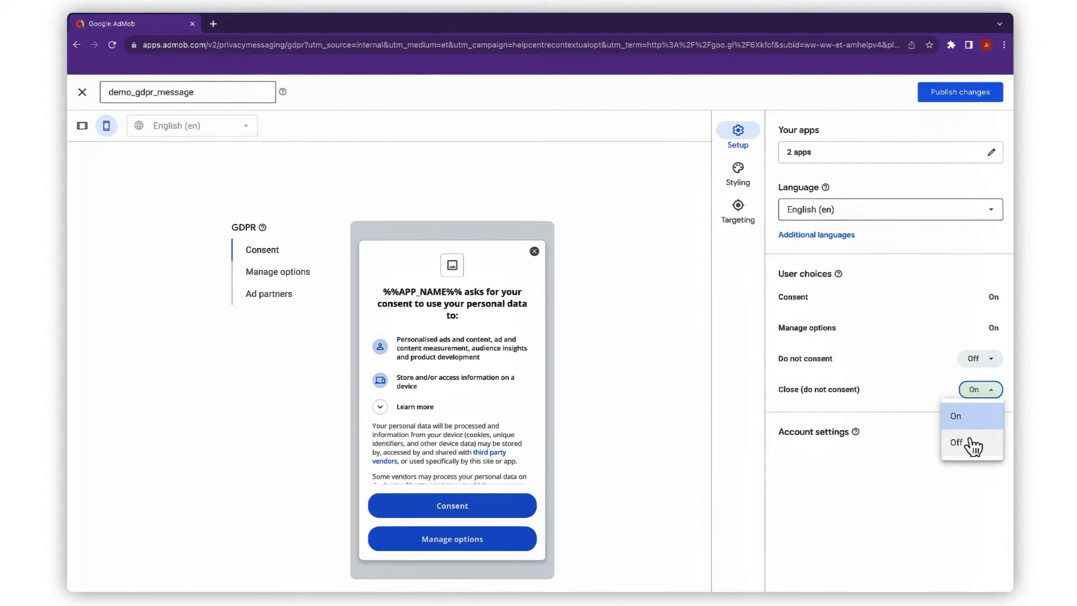
{"action": "left_click", "coordinate": [958, 441]}
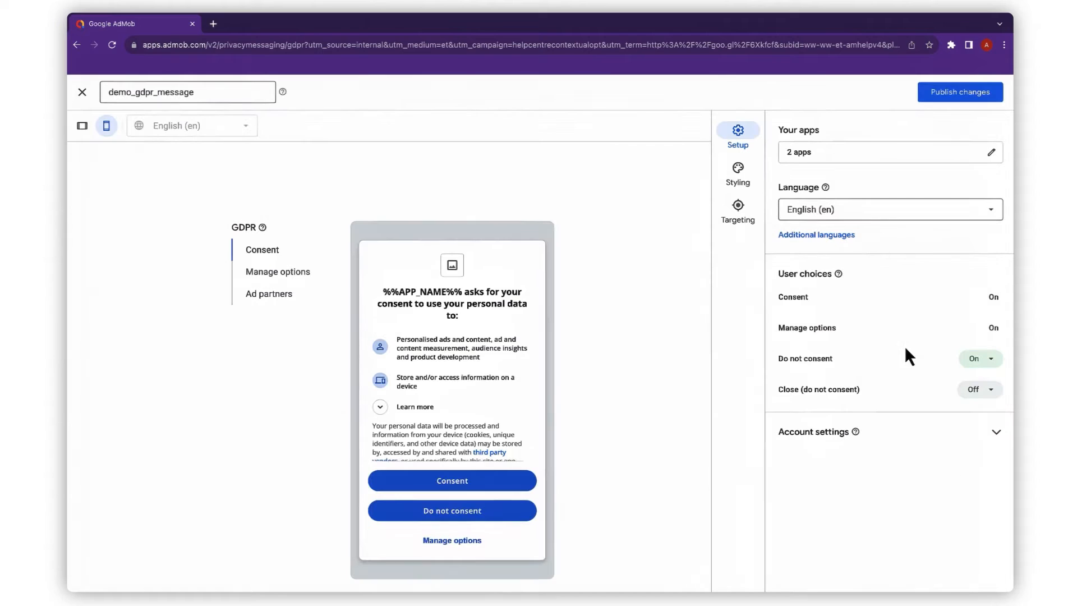
{"action": "left_click", "coordinate": [976, 358]}
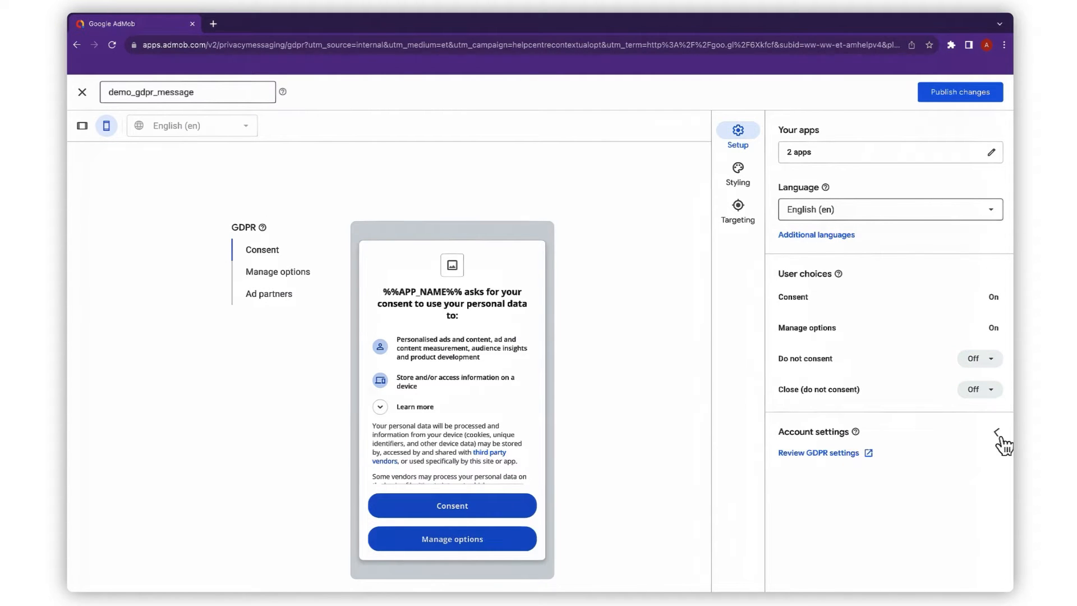
{"action": "left_click", "coordinate": [269, 294]}
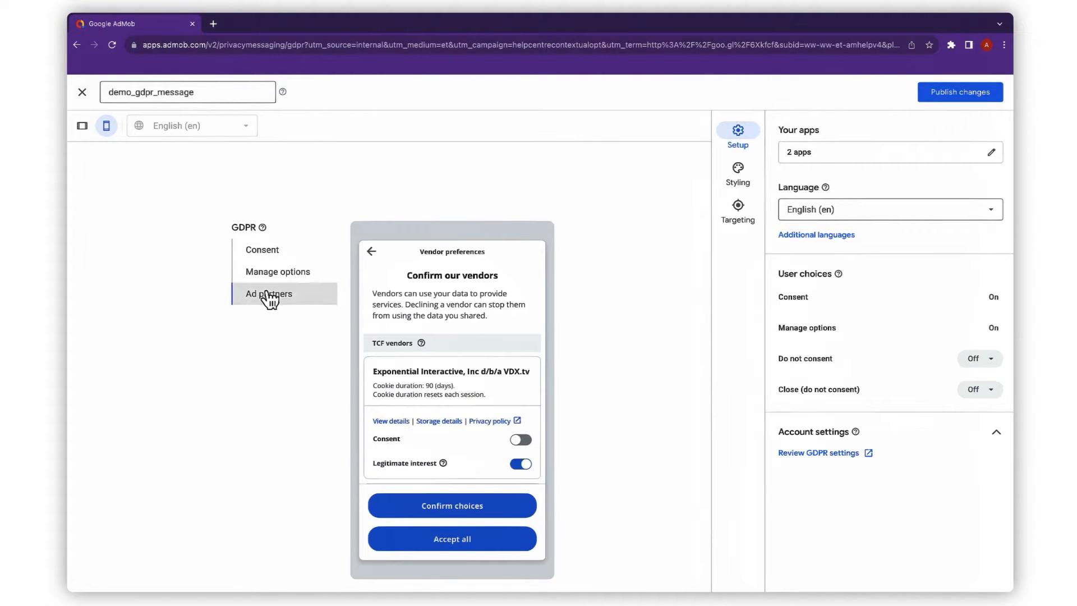
{"action": "left_click", "coordinate": [959, 92]}
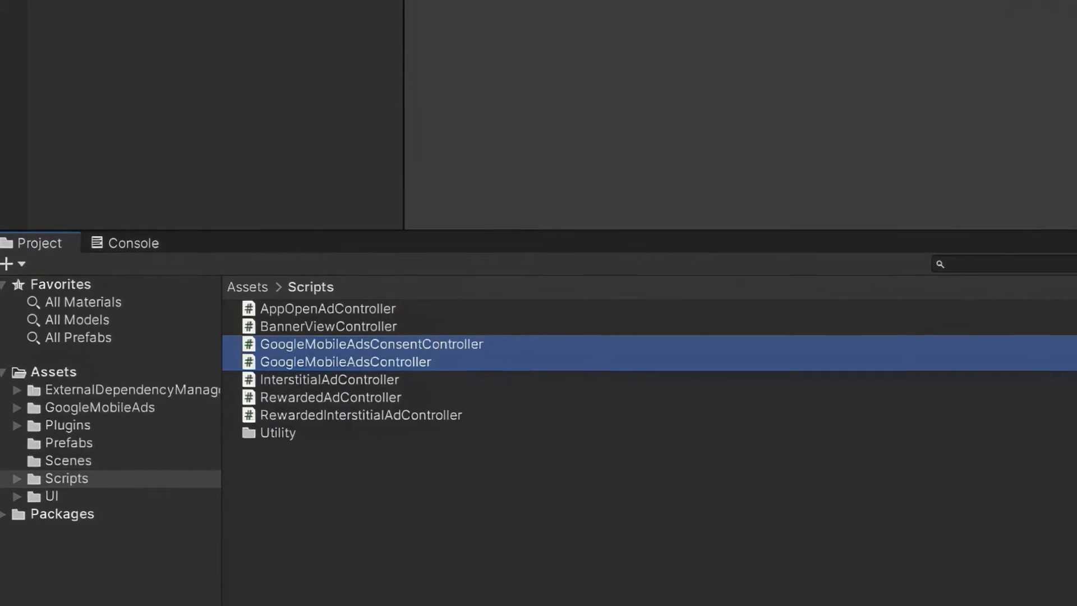
Open GoogleMobileAdsConsentController.cs and add 'using GoogleMobileAds.Ump.Api;' at the top.
{"action": "double_click", "coordinate": [370, 343]}
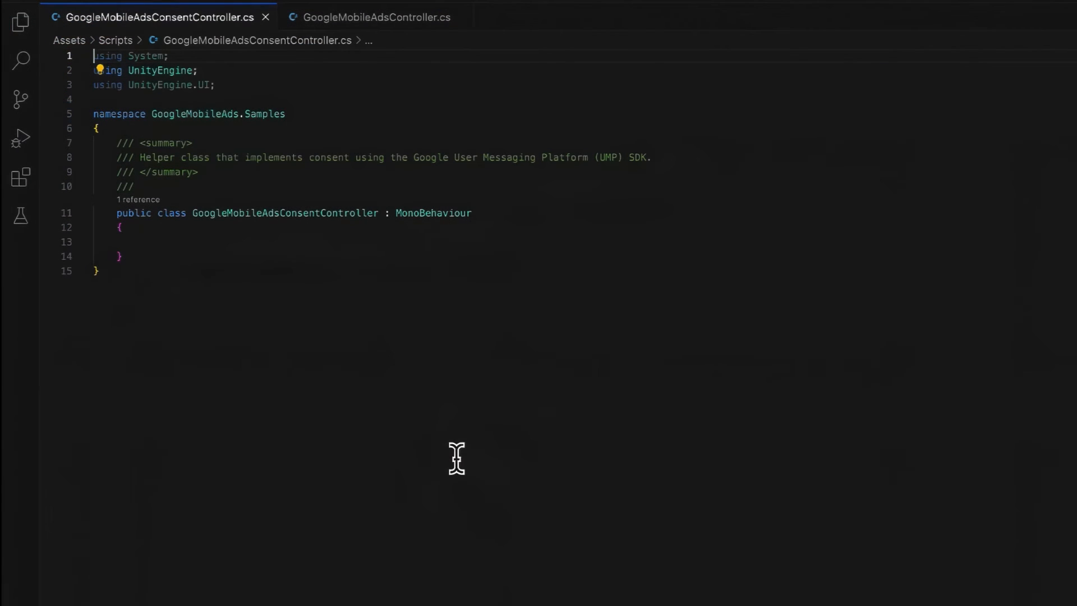
{"action": "type", "text": "using"}
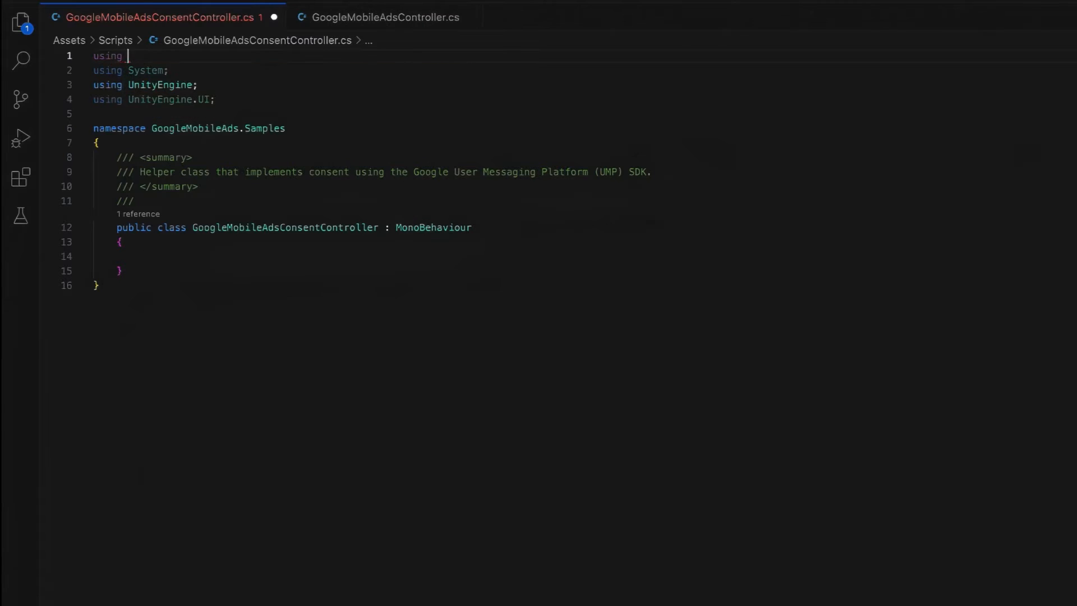
{"action": "type", "text": "GoogleMobileAds.U"}
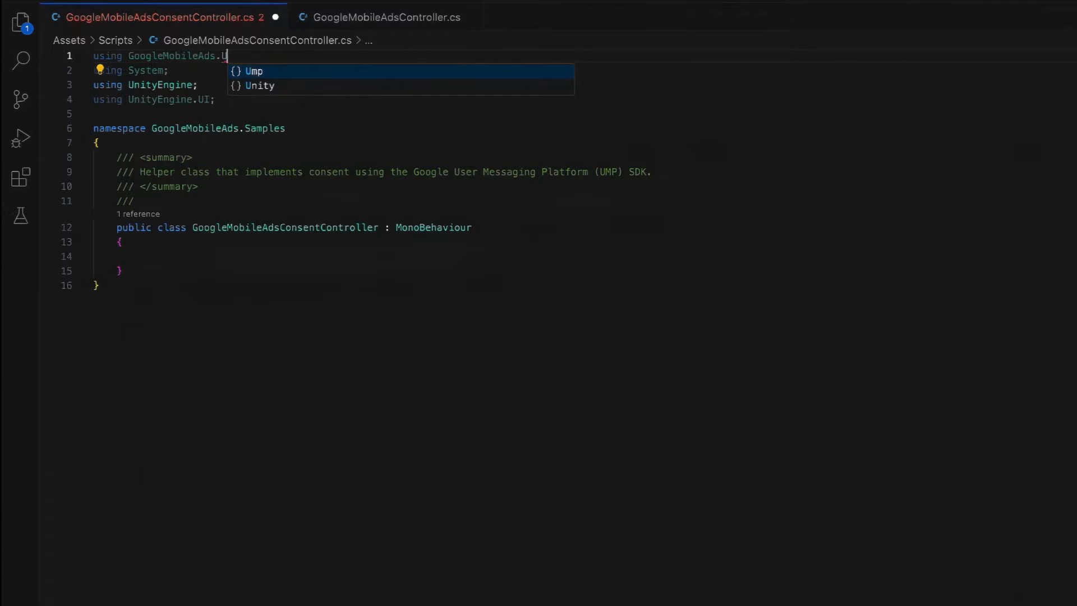
{"action": "type", "text": "Ump.Api;"}
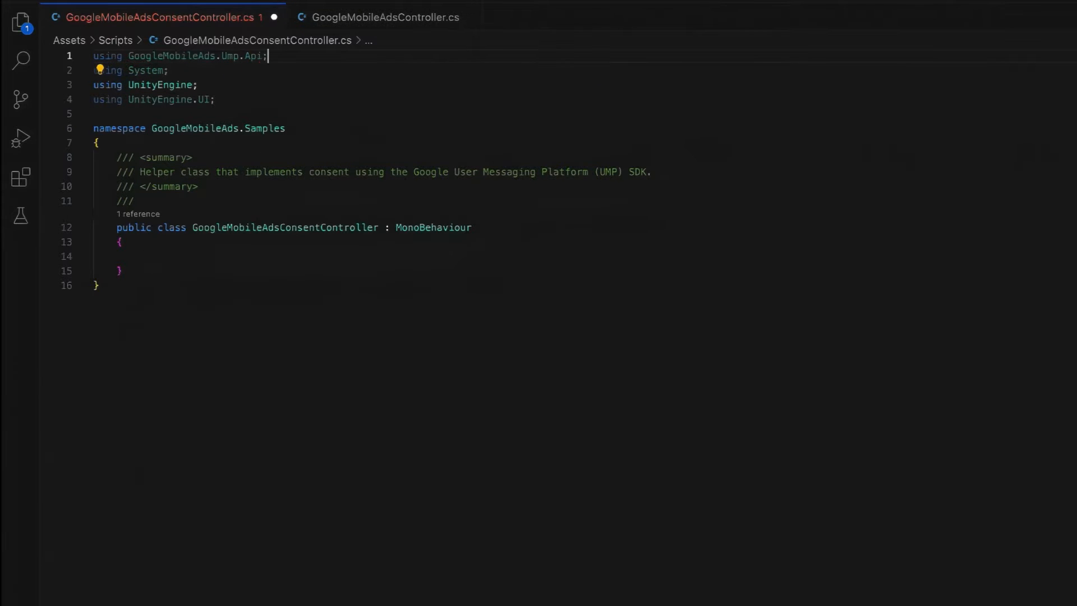
{"action": "left_click", "coordinate": [110, 256]}
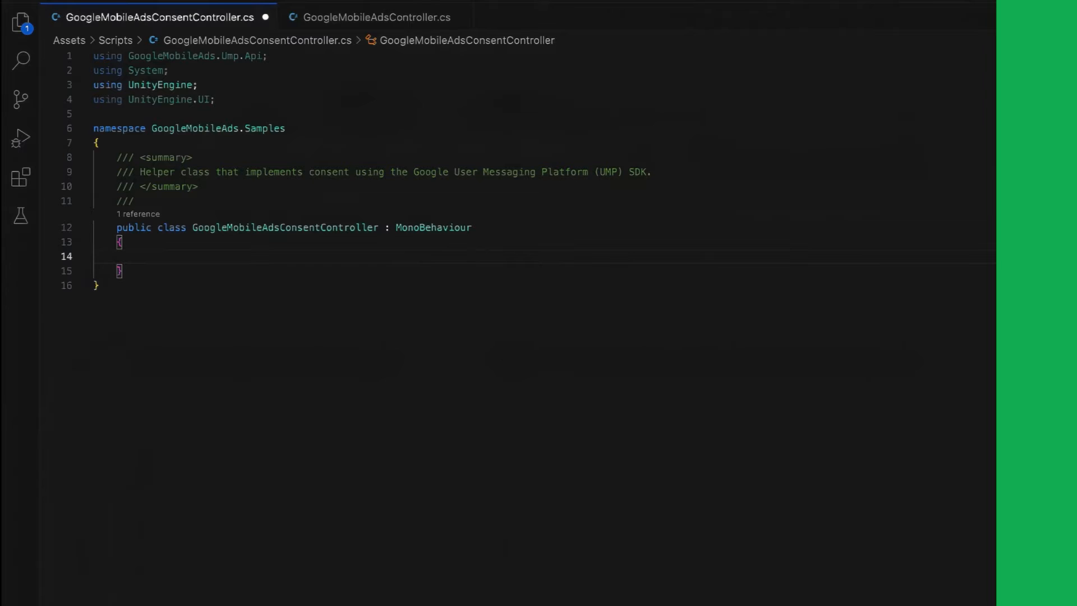
Declare GatherConsent(Action<string> onComplete) and create a new ConsentRequestParameters as requestParameters.
{"action": "type", "text": "public void GatherConsent(Action<string> onComplete"}
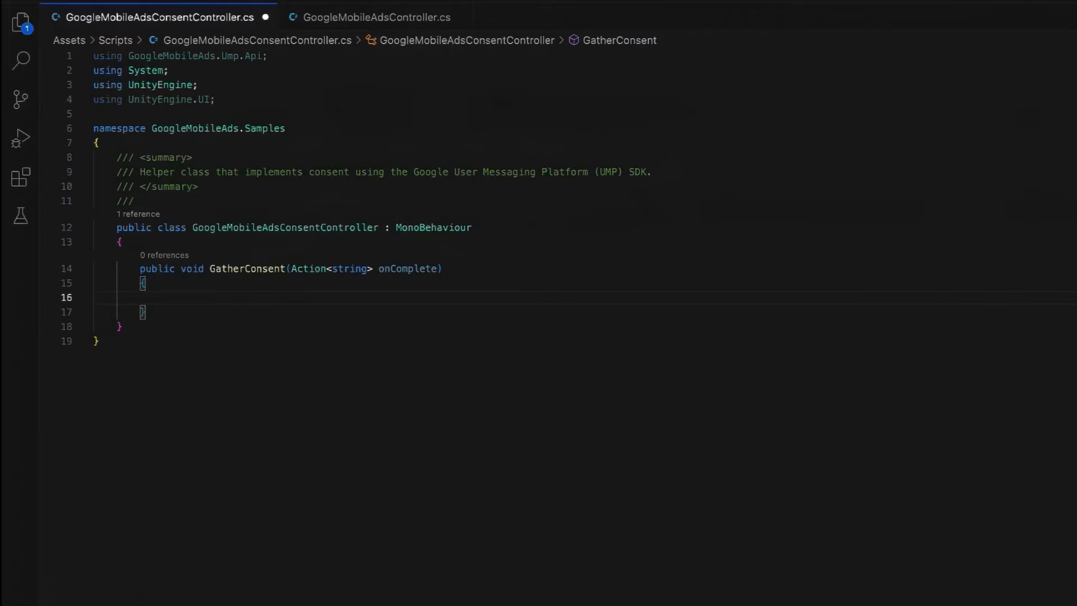
{"action": "type", "text": "var reque"}
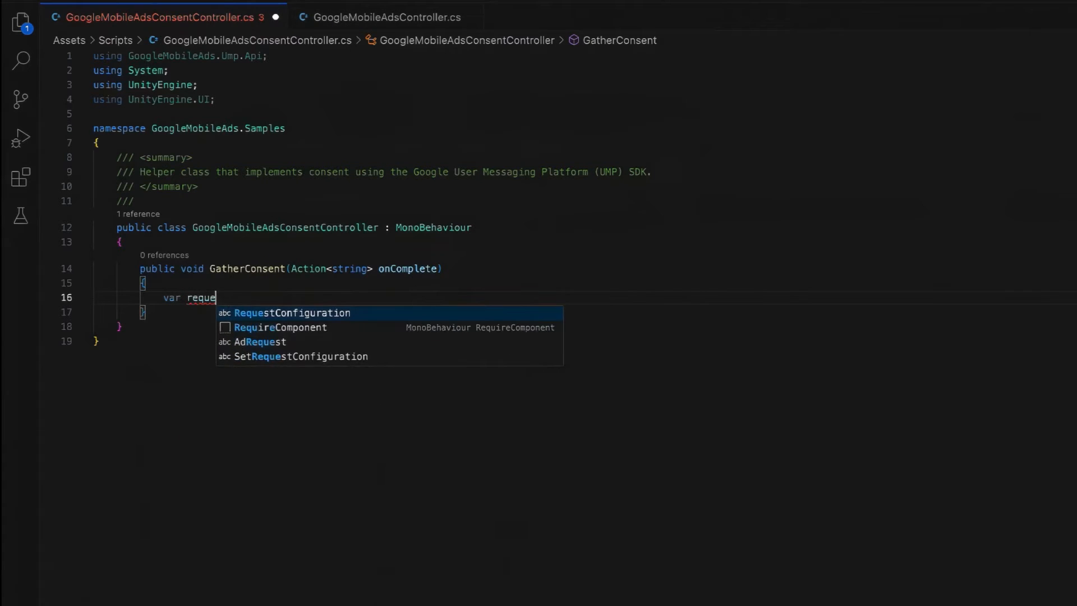
{"action": "type", "text": "stParamete"}
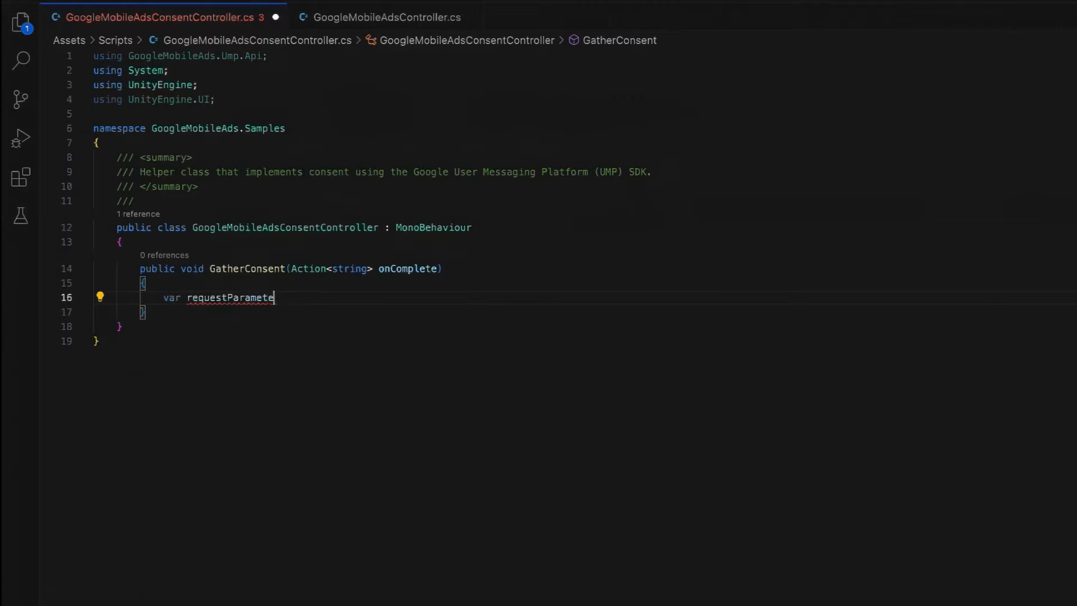
{"action": "type", "text": "rs ="}
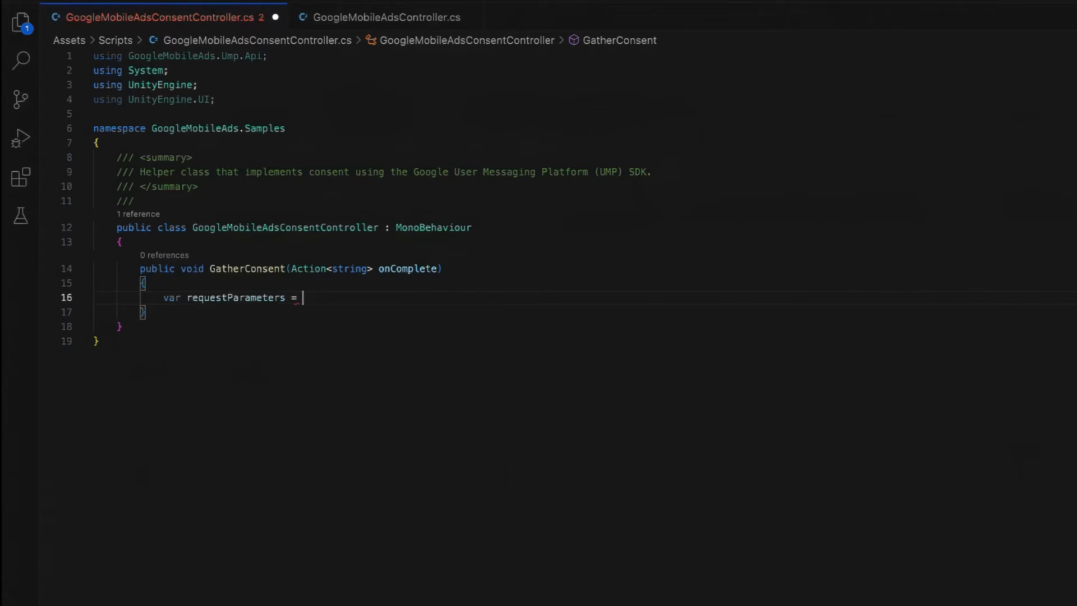
{"action": "type", "text": "new ConsentRe"}
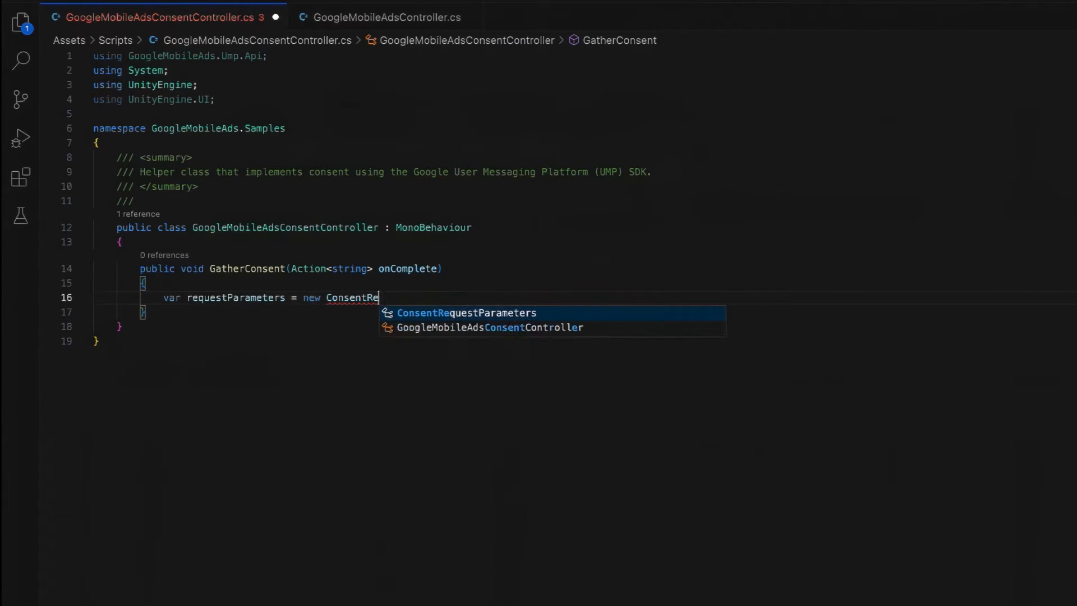
{"action": "key", "text": "Tab"}
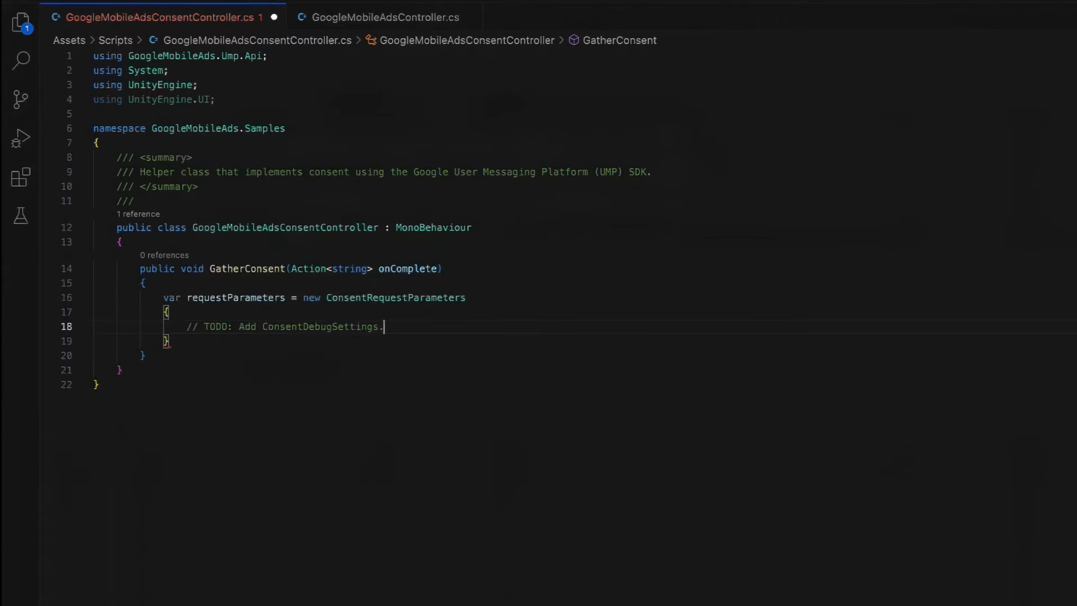
Call ConsentInformation.Update(requestParameters), returning onComplete(updateError.Message) on error.
{"action": "type", "text": "ConsentInformation.Update"}
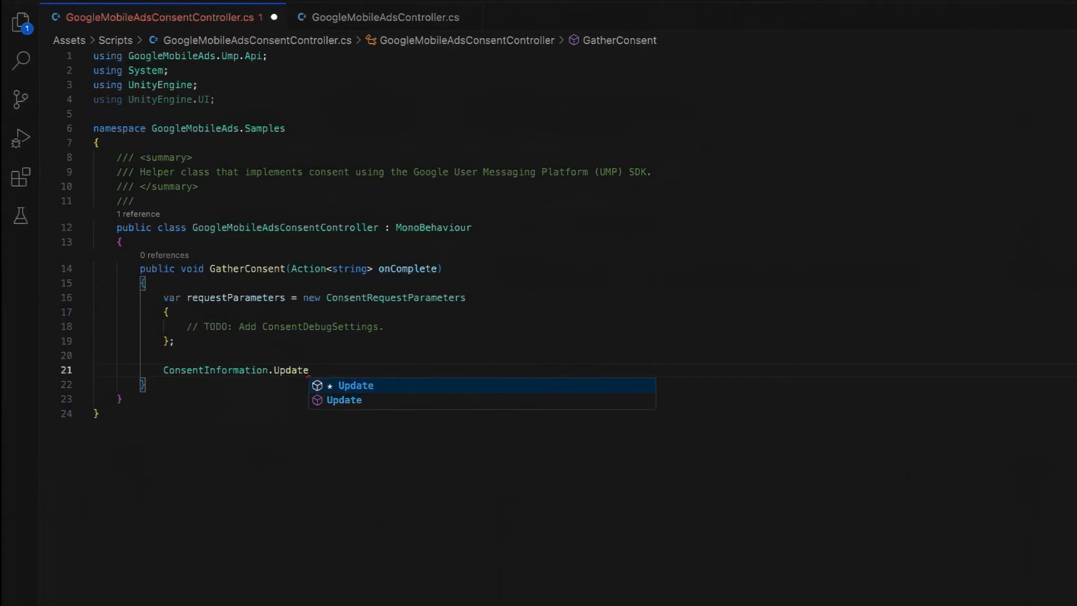
{"action": "type", "text": "(requestParameters)"}
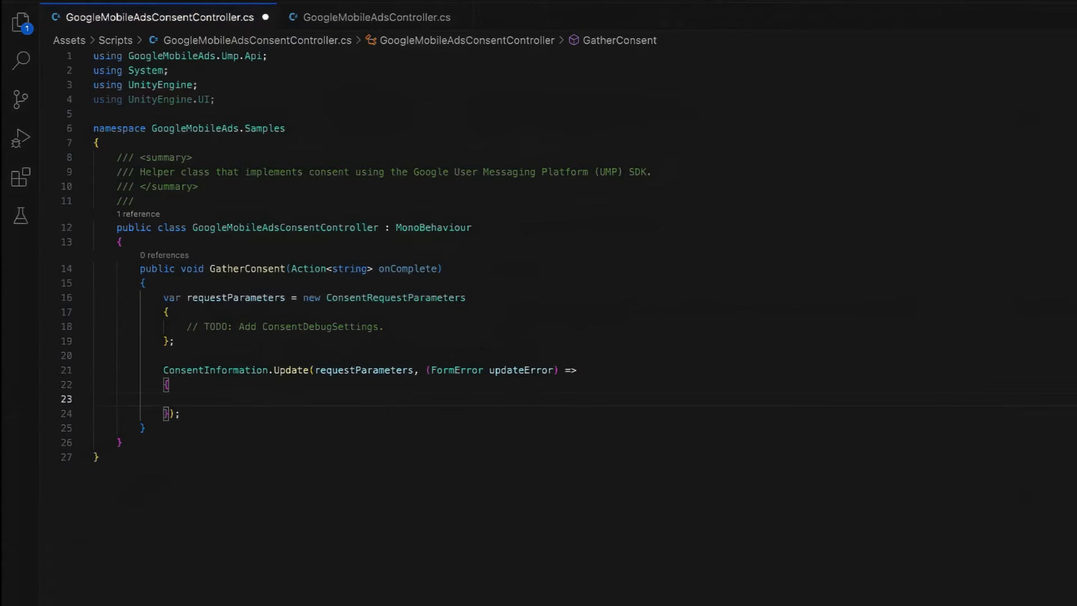
{"action": "type", "text": "if (updateErr"}
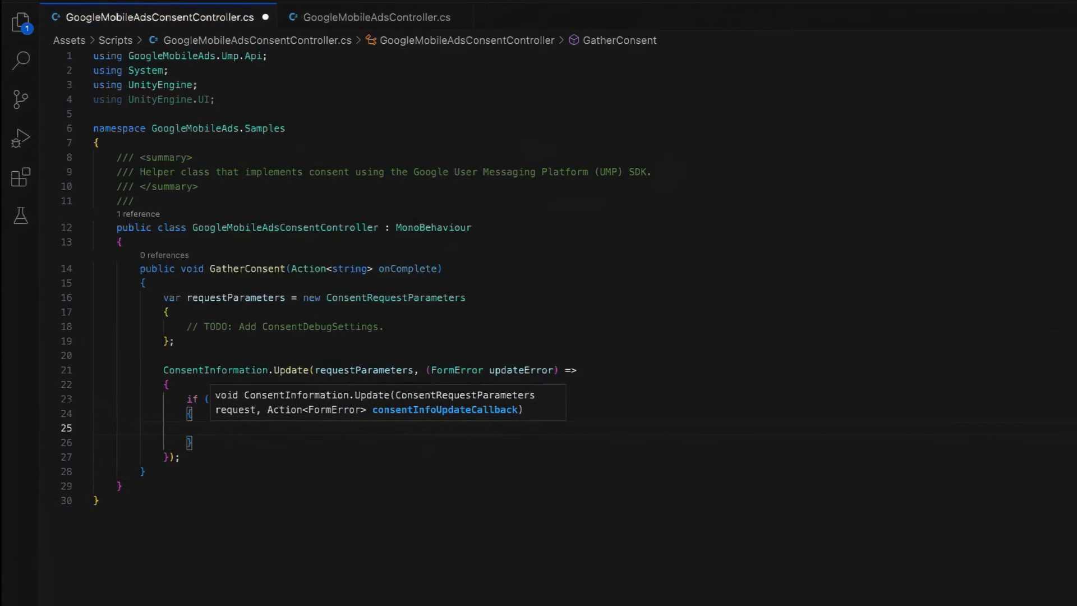
{"action": "type", "text": "onComplete"}
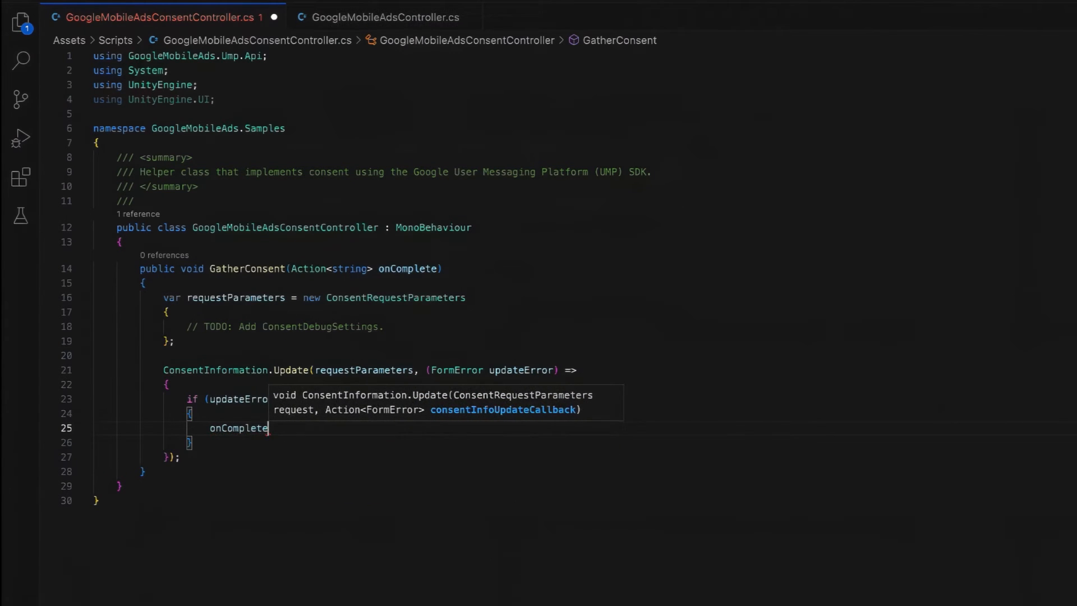
{"action": "type", "text": "(updateError.Message);"}
{"action": "type", "text": "return;"}
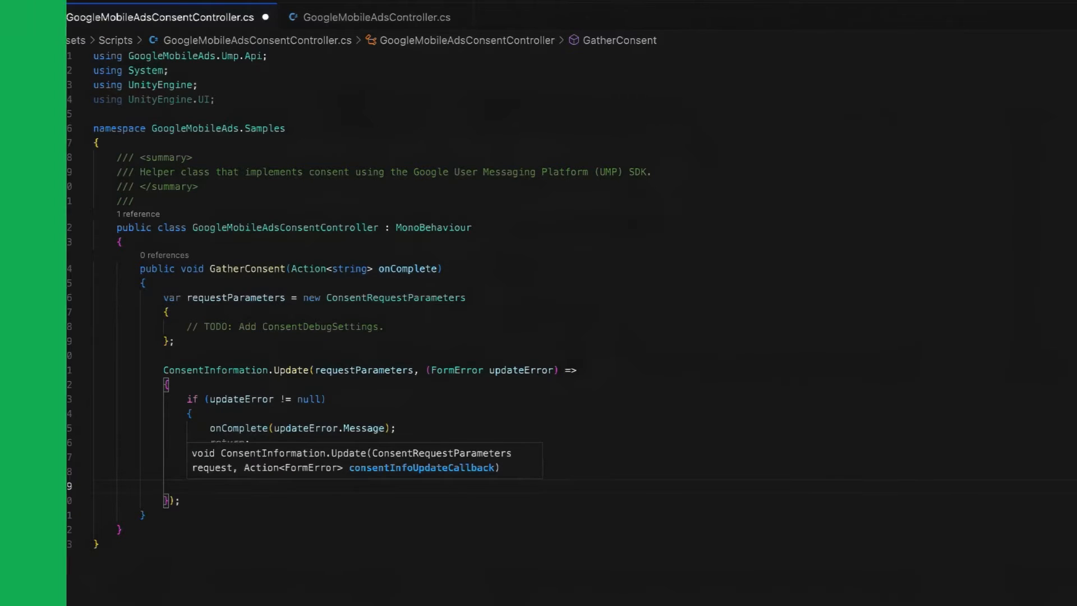
{"action": "type", "text": "c"}
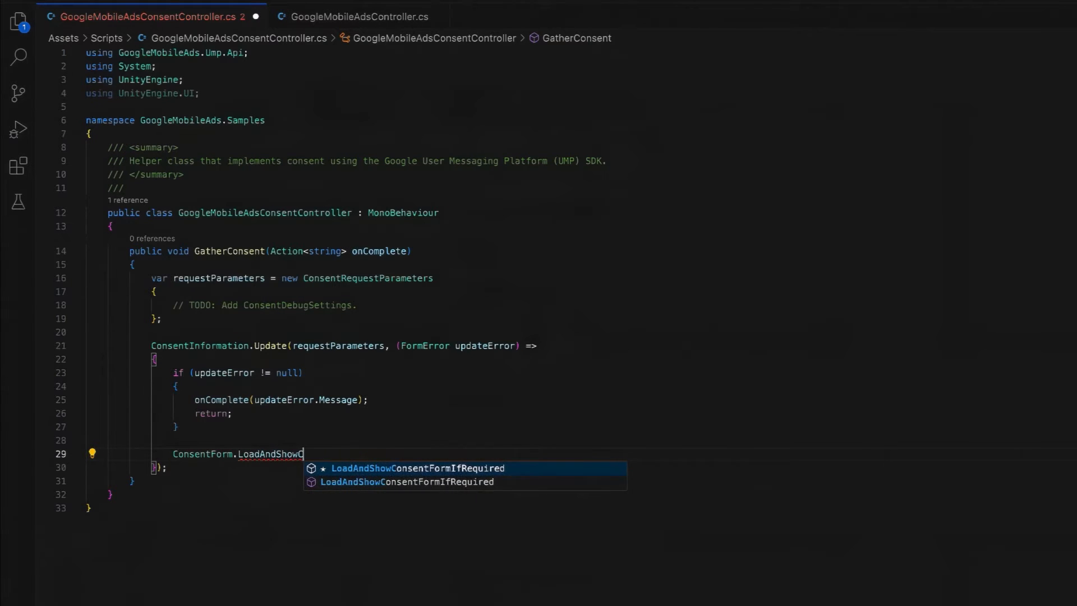
Call LoadAndShowConsentFormIfRequired with a FormError showError callback invoking onComplete with showError?.Message.
{"action": "key", "text": "Tab"}
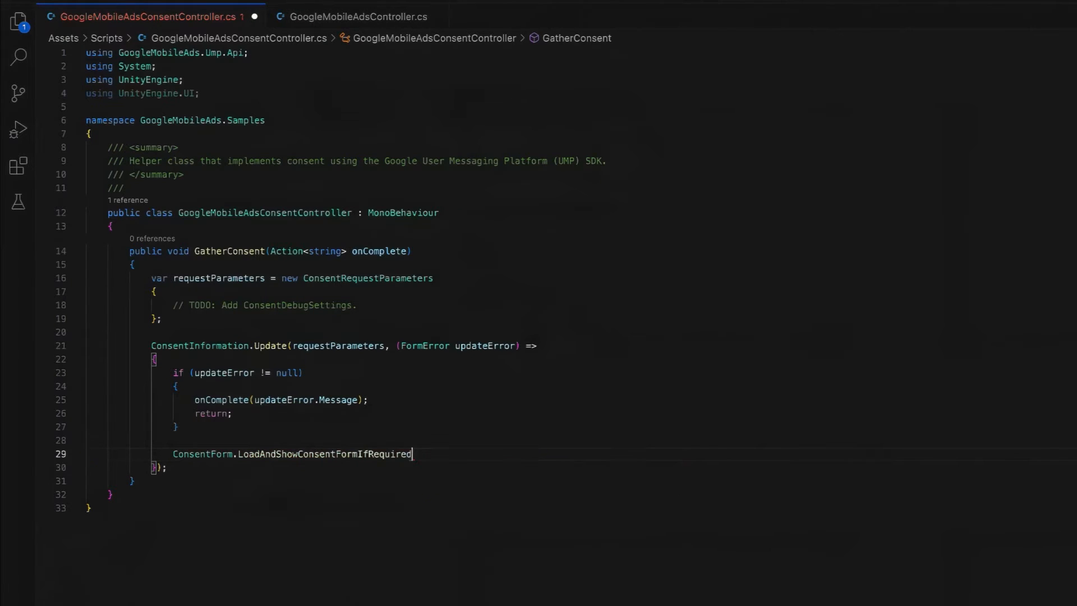
{"action": "type", "text": "(("}
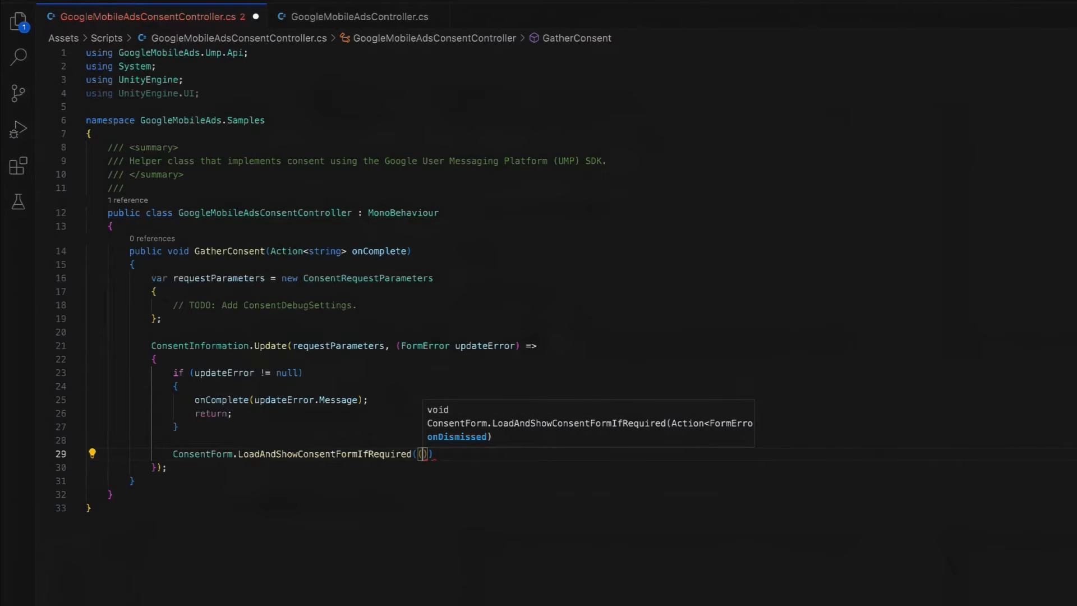
{"action": "type", "text": "FormError"}
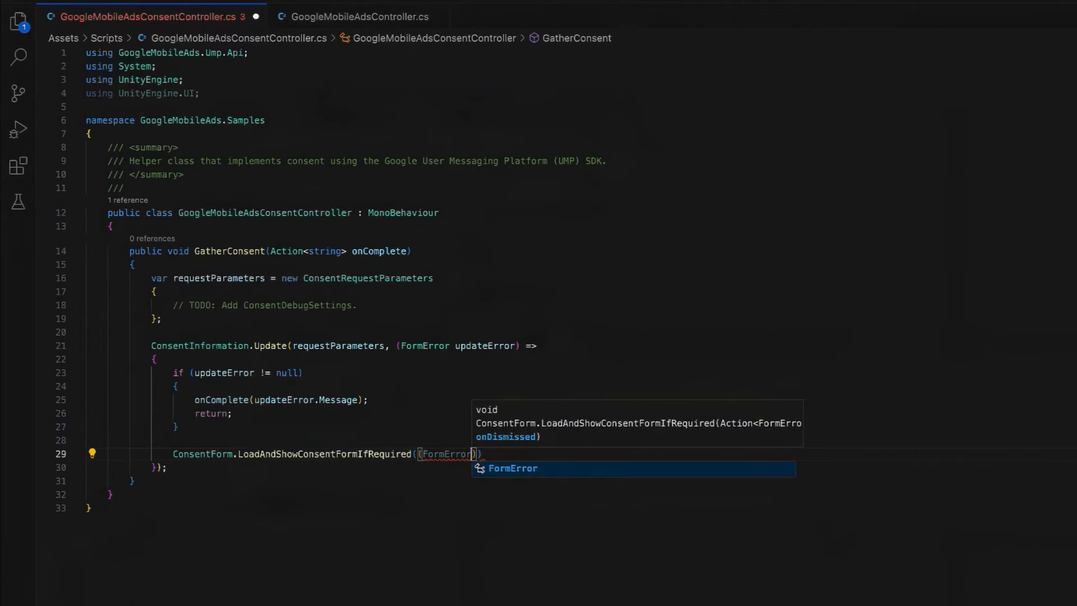
{"action": "type", "text": "show"}
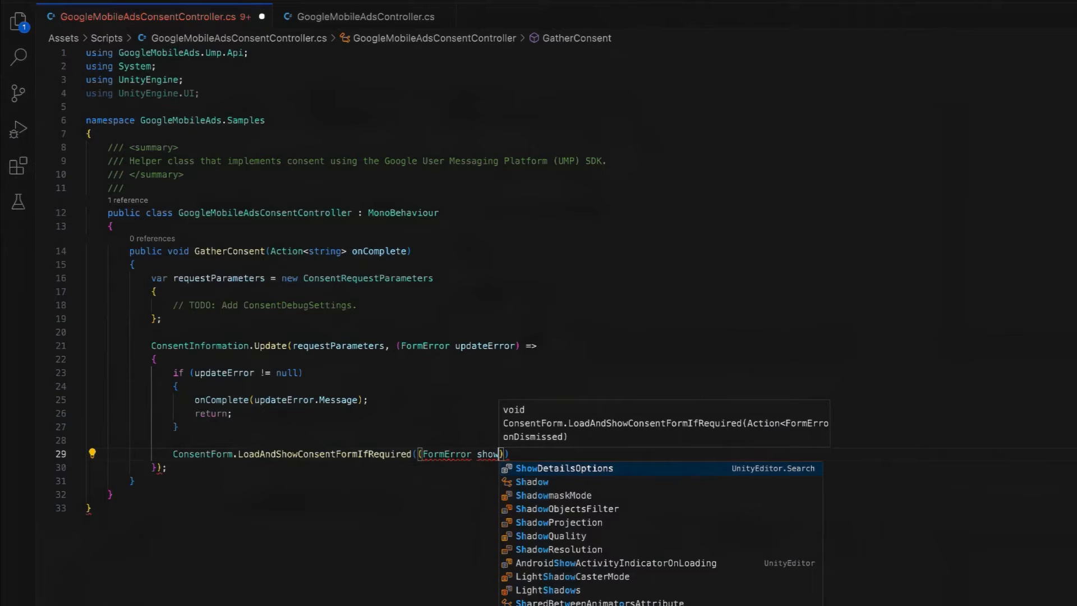
{"action": "type", "text": "Error)"}
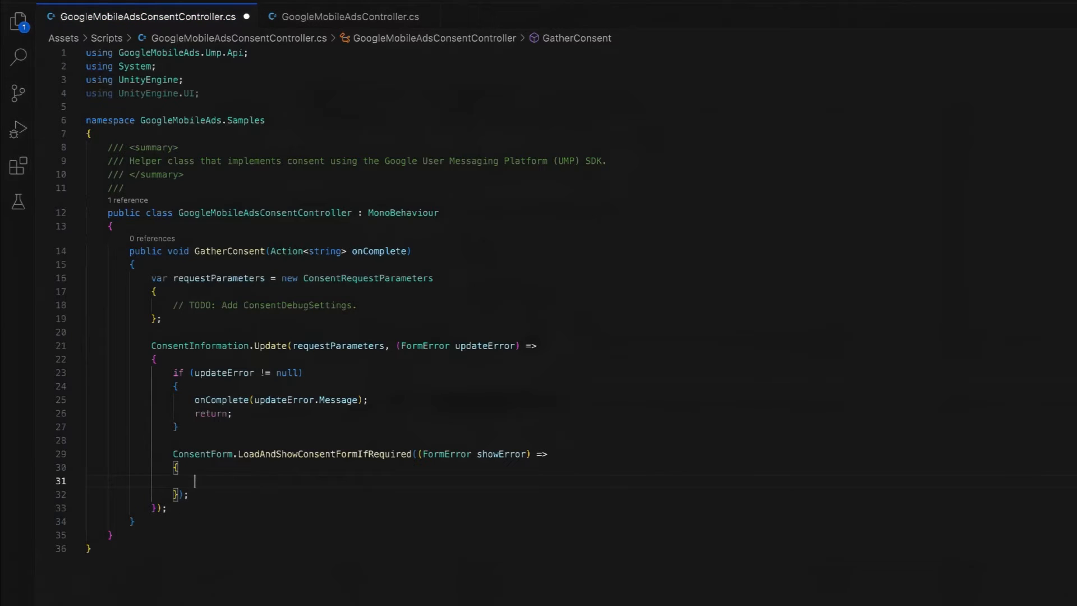
{"action": "type", "text": "onComplete?.Invoke"}
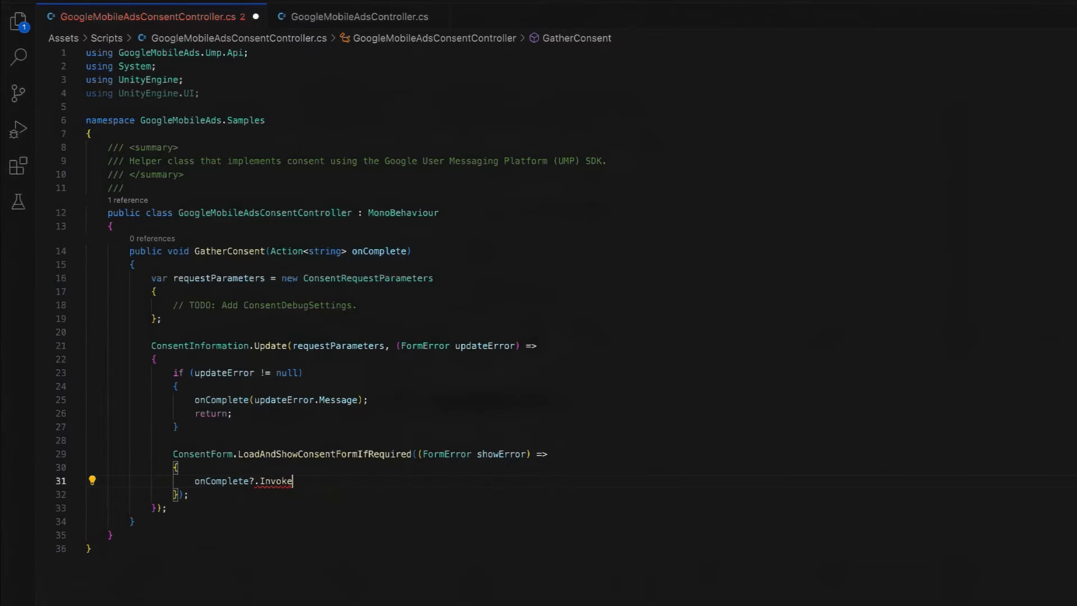
{"action": "type", "text": "(showError)"}
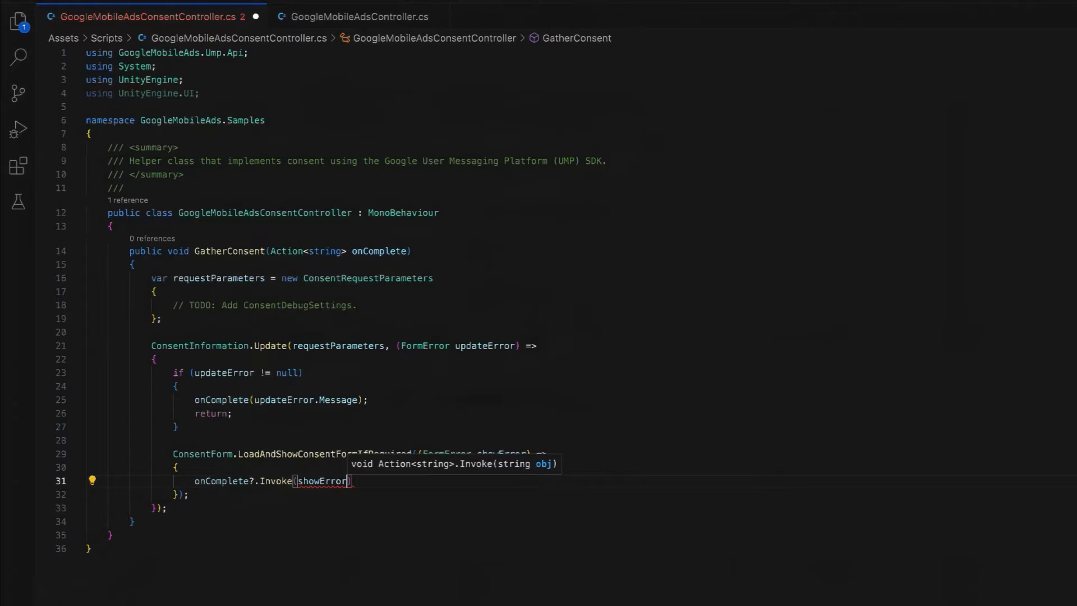
{"action": "type", "text": "?.Message"}
{"action": "type", "text": "public bool Can"}
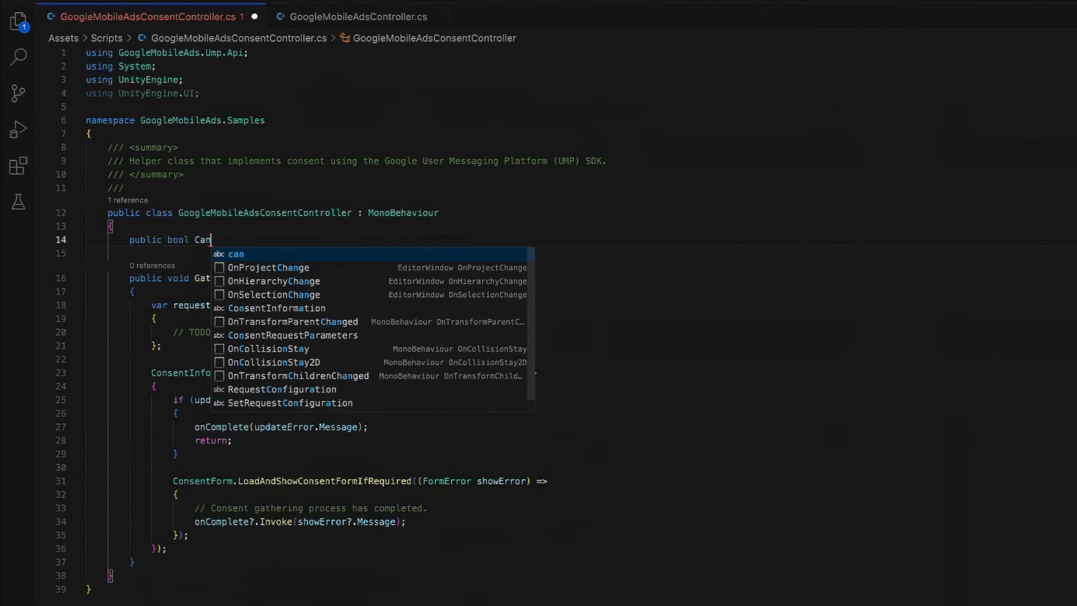
Add a CanRequestAds property returning ConsentInformation.CanRequestAds().
{"action": "type", "text": "RequestAds =>"}
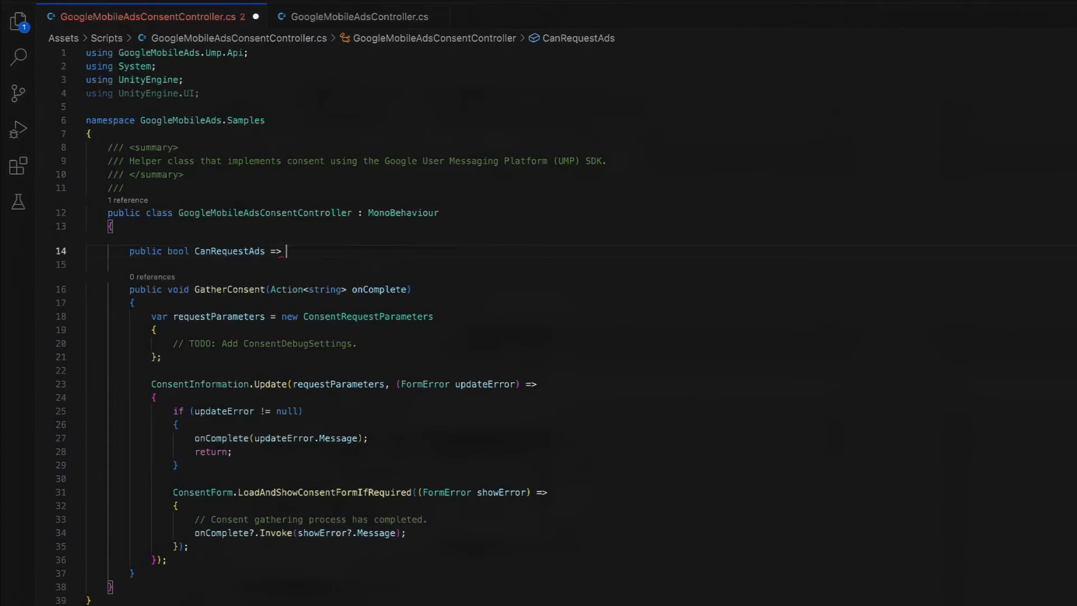
{"action": "type", "text": "ConsentInformation.CanRequestAds();"}
{"action": "type", "text": "/"}
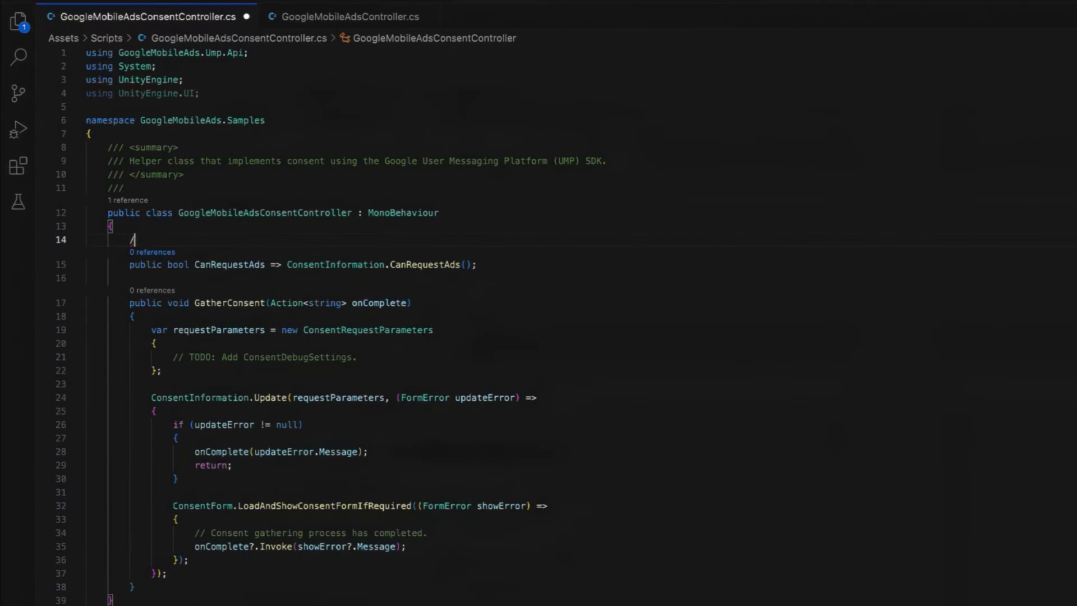
{"action": "left_click", "coordinate": [346, 16]}
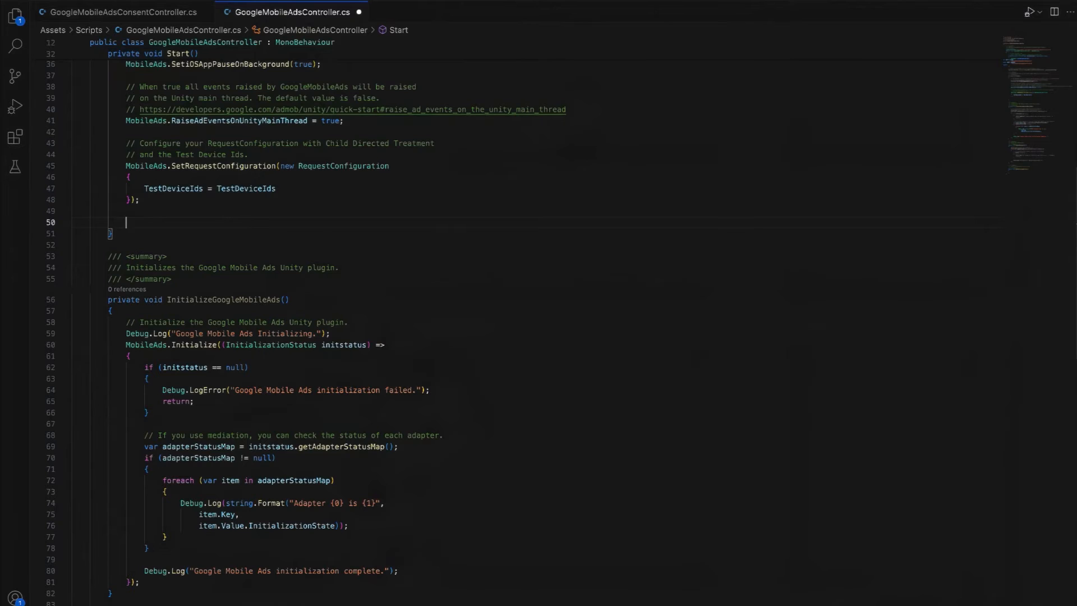
In Start, call _consentController.GatherConsent and run InitializeGoogleMobileAds() when CanRequestAds is true.
{"action": "type", "text": "_consent"}
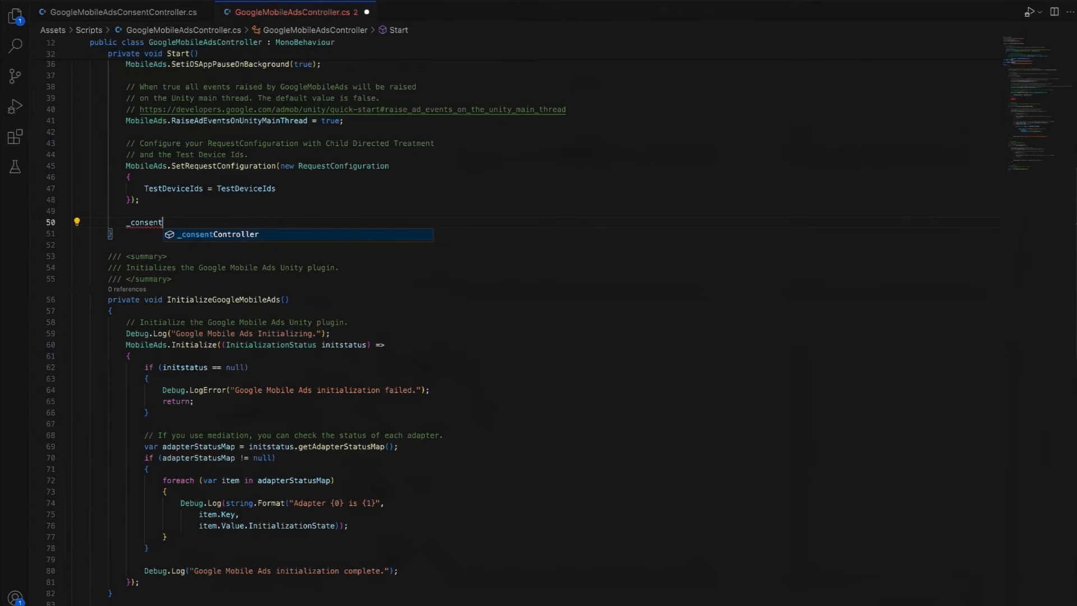
{"action": "key", "text": "Tab"}
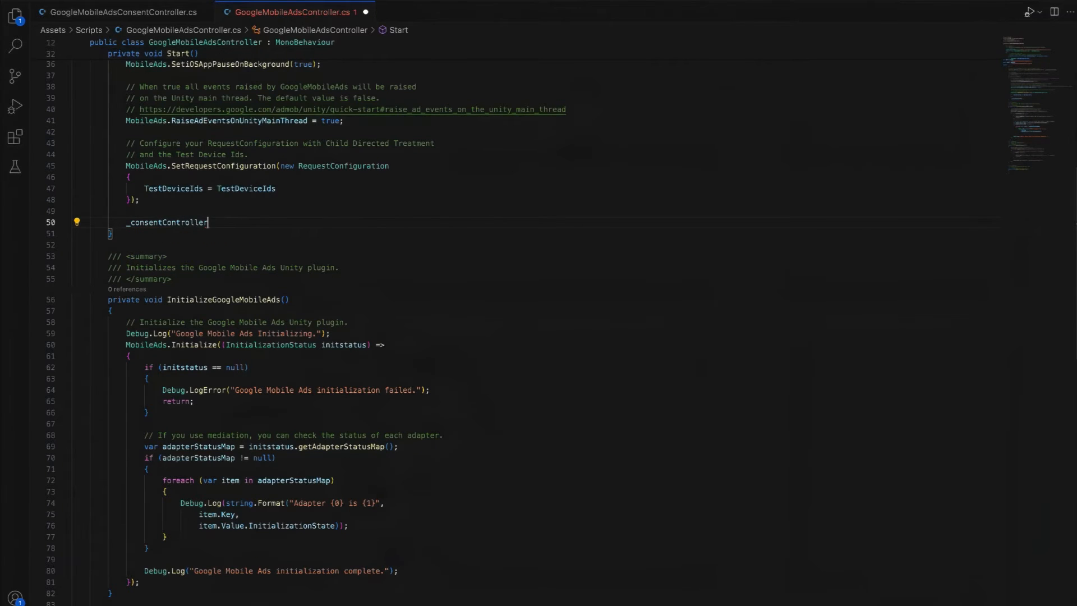
{"action": "type", "text": ".GatherConsent(string error) =>"}
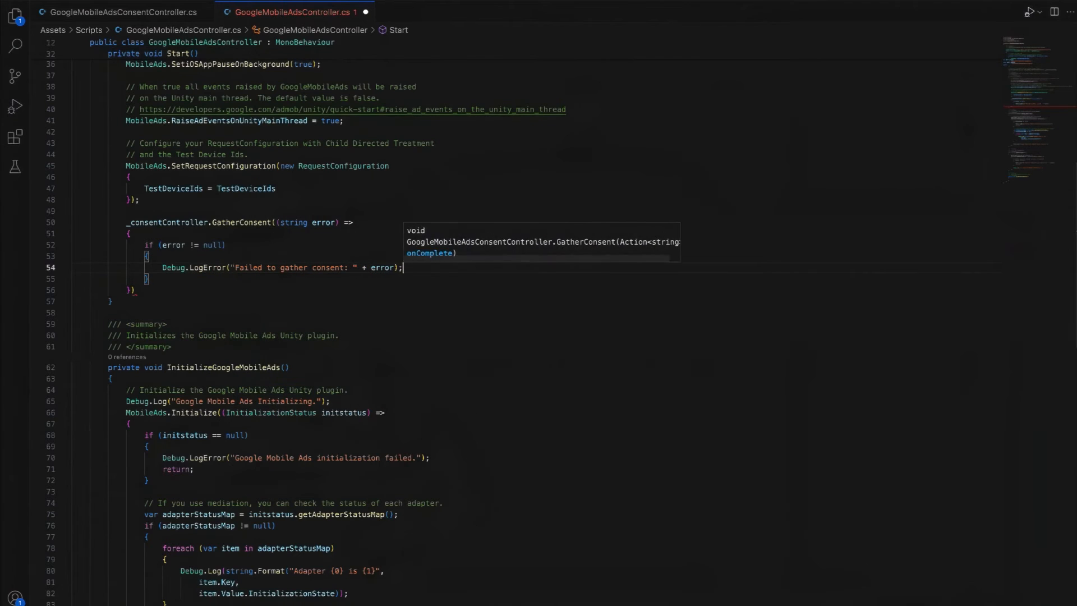
{"action": "type", "text": "if ("}
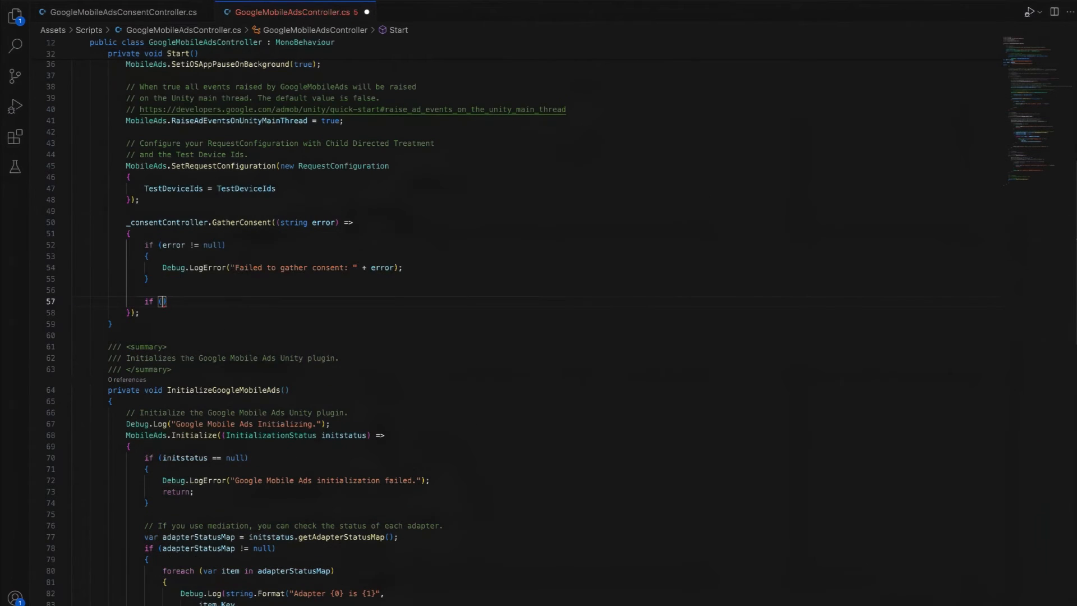
{"action": "type", "text": "_consentController.CanRequestAds"}
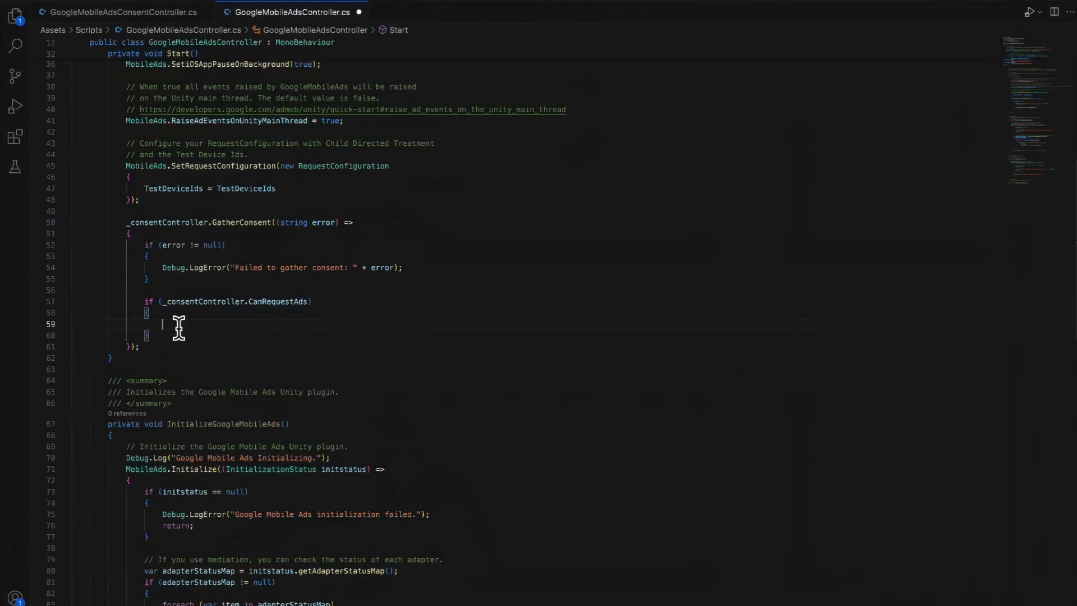
{"action": "type", "text": "InitializeGoogleMobileAds();"}
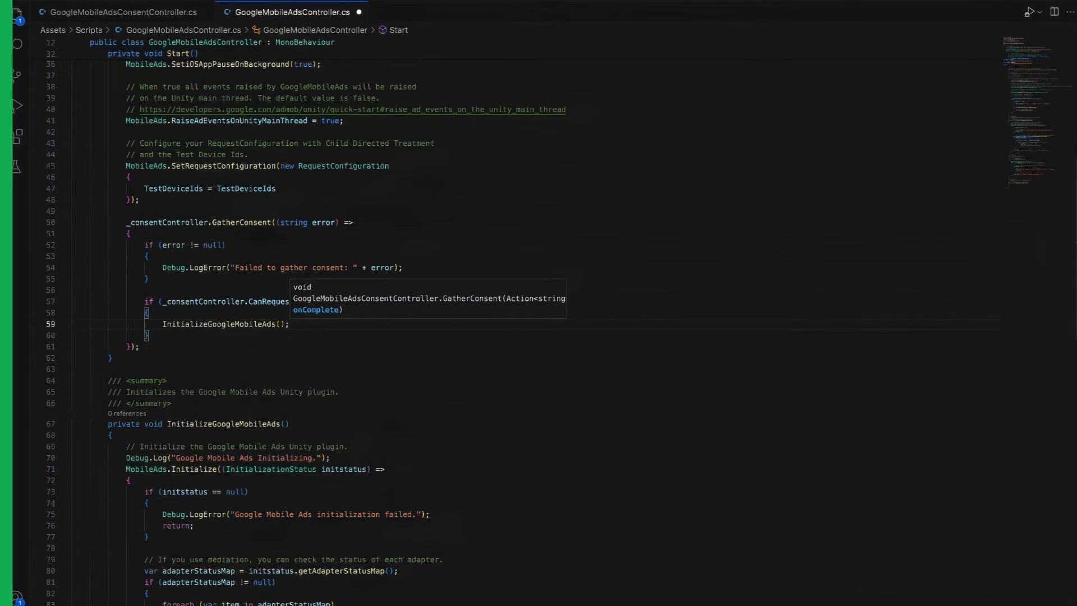
{"action": "left_click", "coordinate": [122, 12]}
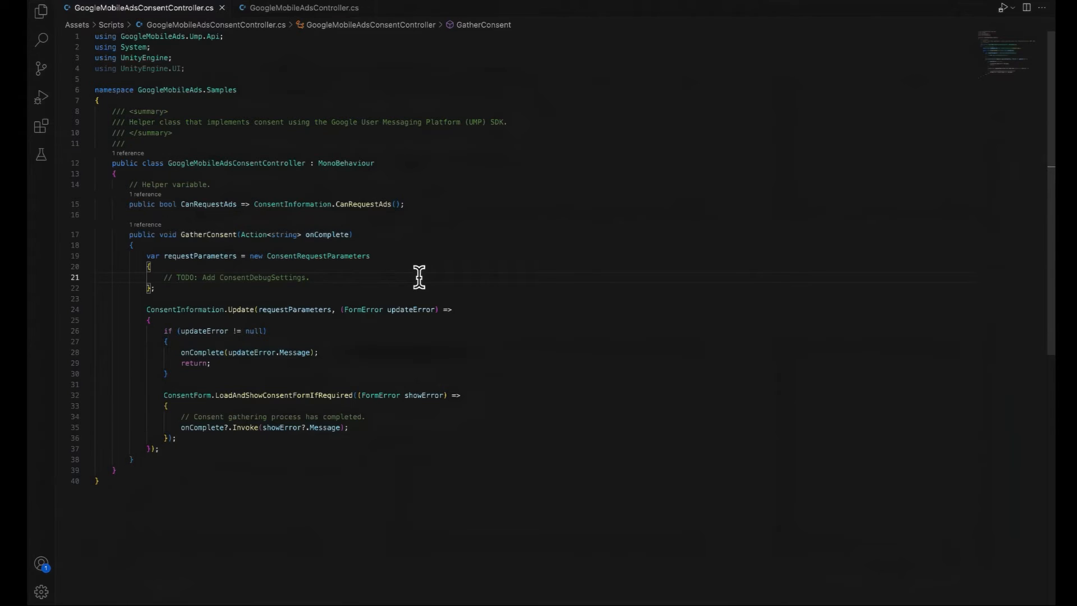
Replace the TODO with new ConsentDebugSettings setting DebugGeography to DebugGeography.EEA.
{"action": "left_click", "coordinate": [310, 277]}
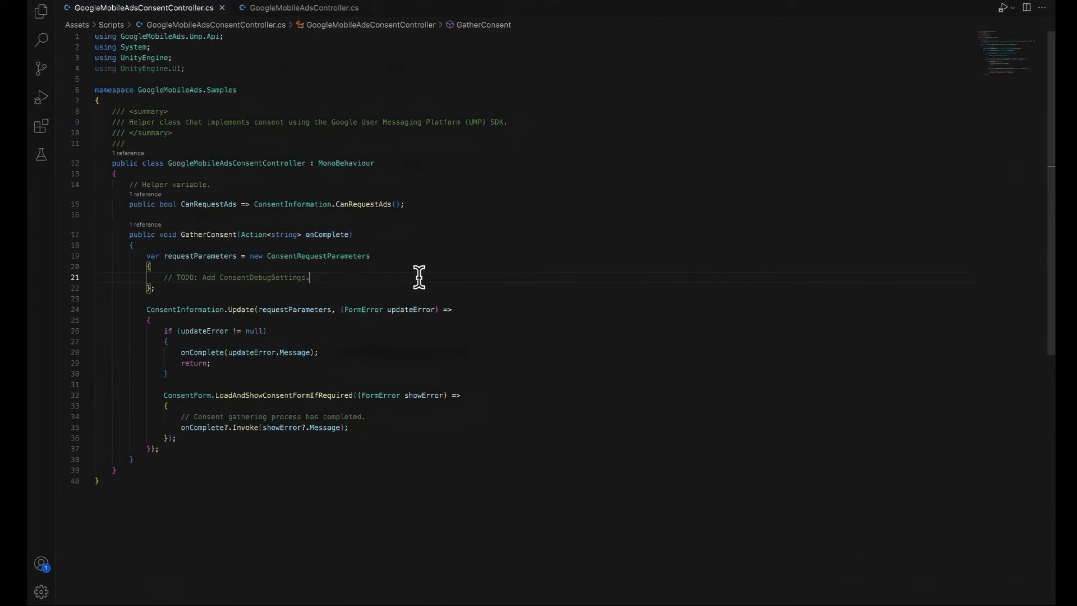
{"action": "mouse_move", "coordinate": [384, 276]}
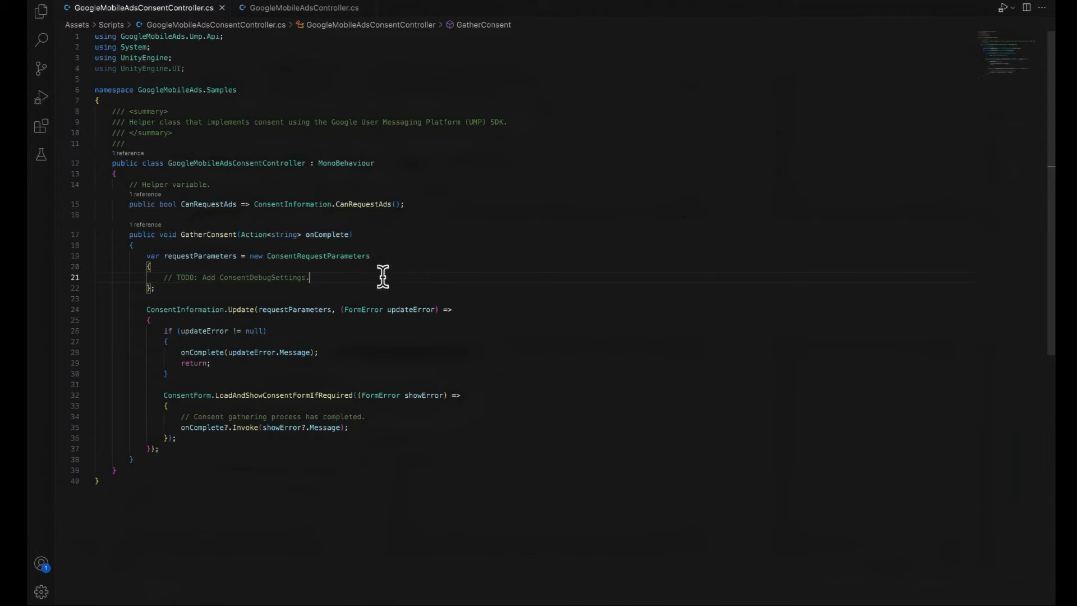
{"action": "type", "text": "Co"}
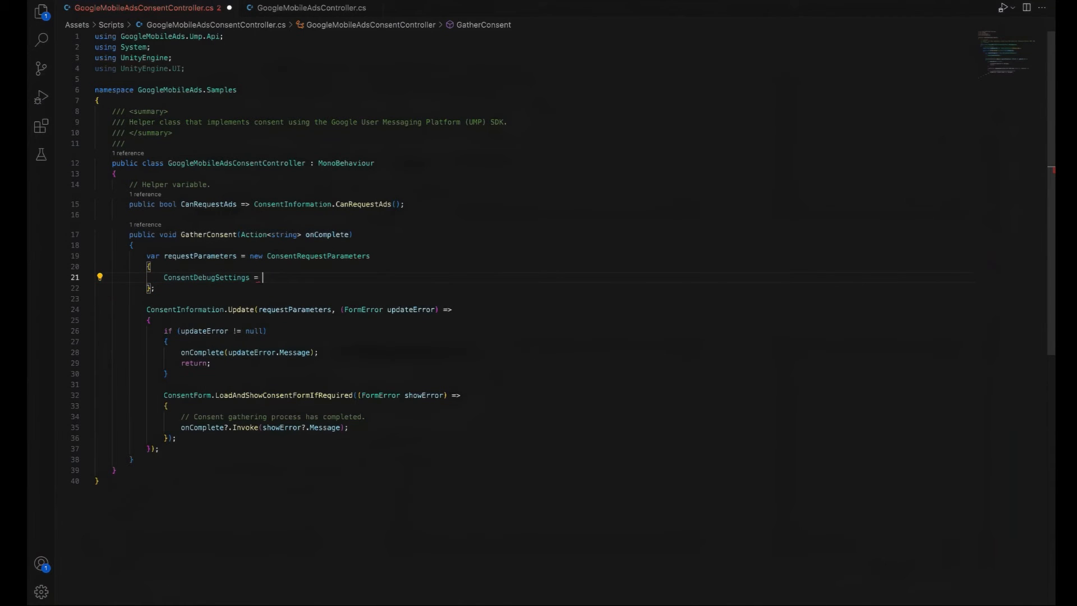
{"action": "type", "text": "new ConsentDebugSettings"}
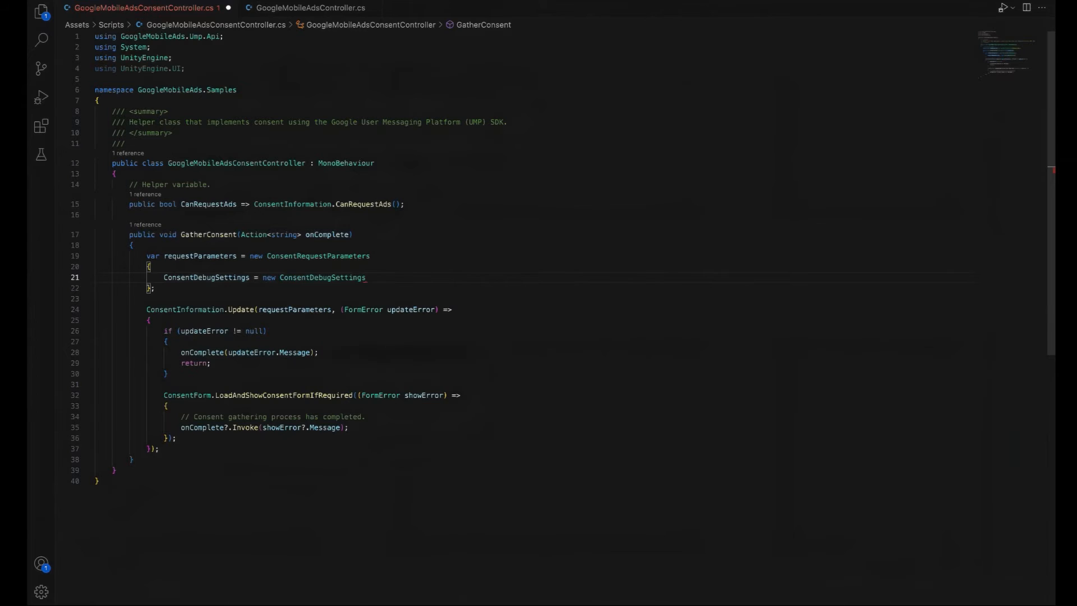
{"action": "type", "text": "DebugG"}
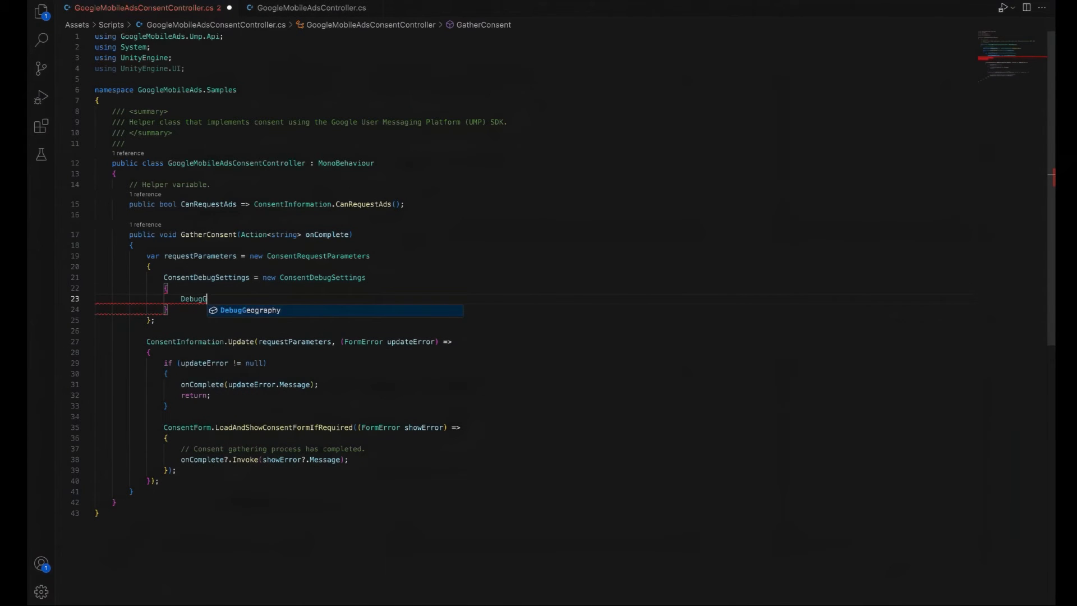
{"action": "type", "text": "Geography = Deb"}
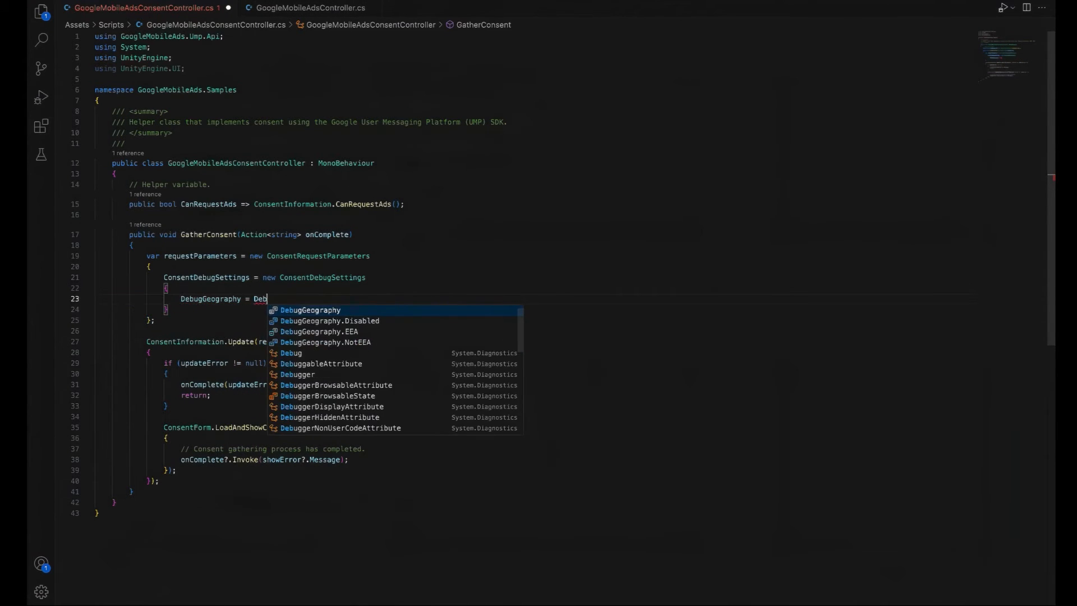
{"action": "type", "text": "Geography.EEA"}
{"action": "type", "text": "// Testing purposes only."}
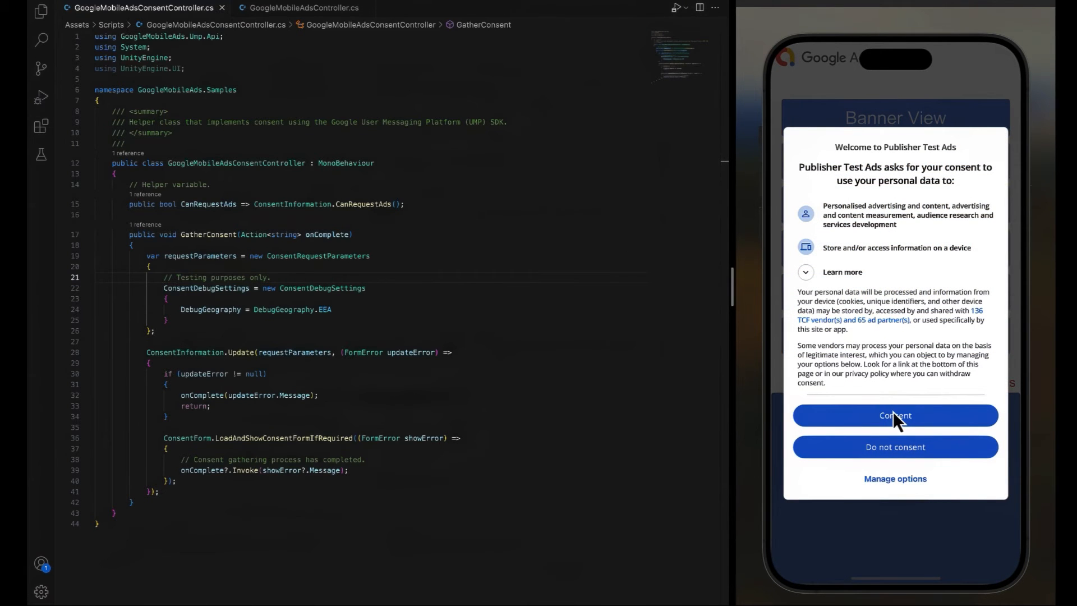
Accept the simulator's consent form and add TEST-DEVICE-HASHED-ID to TestDeviceHashedIds.
{"action": "left_click", "coordinate": [896, 415]}
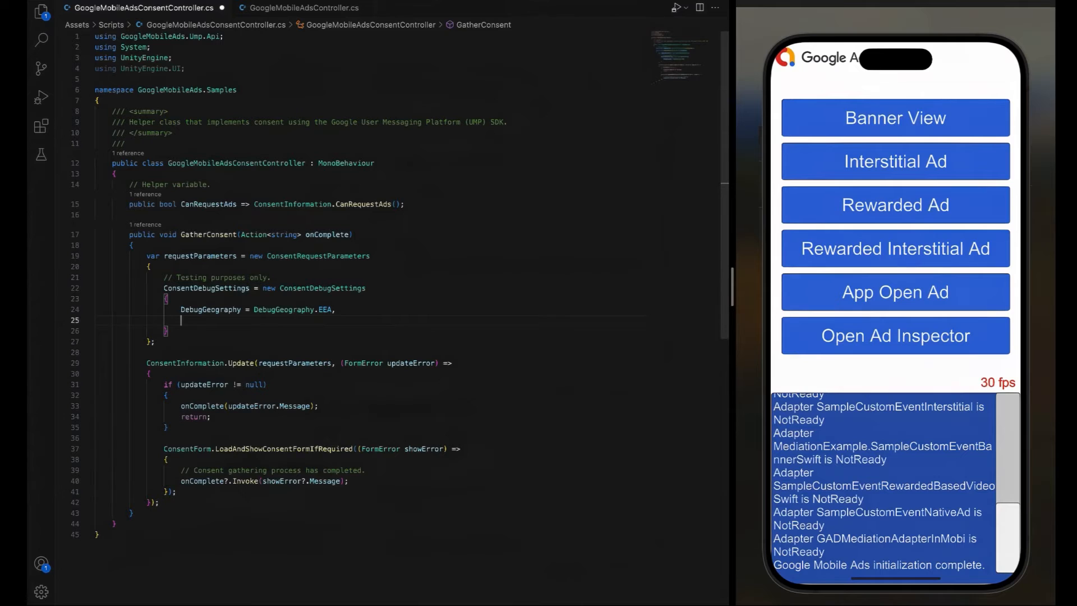
{"action": "type", "text": "TestDeviceHashedIds = new("}
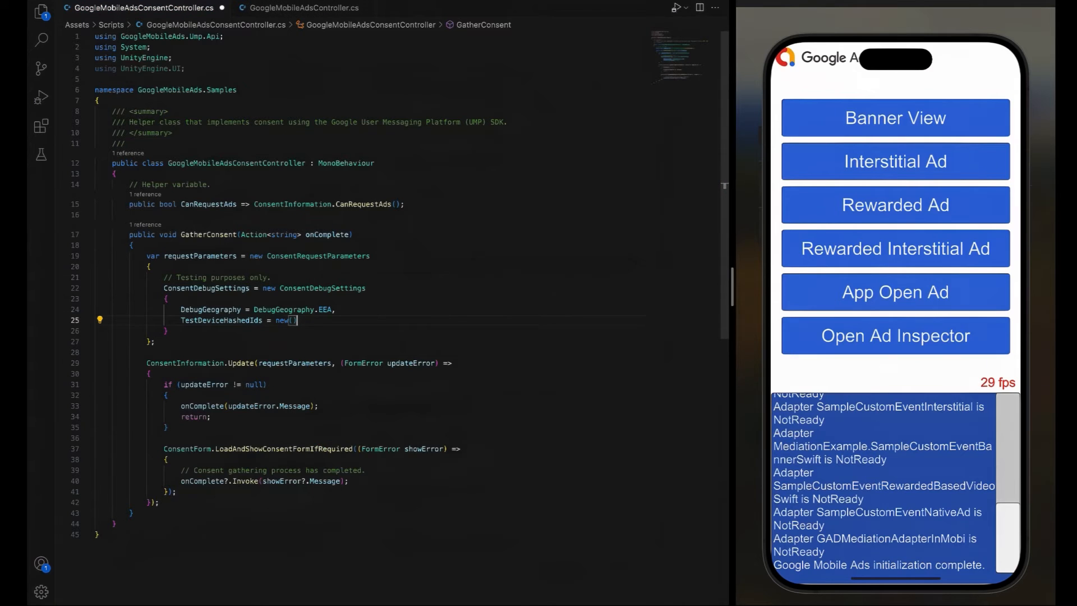
{"action": "key", "text": "enter"}
{"action": "type", "text": "\"TES"}
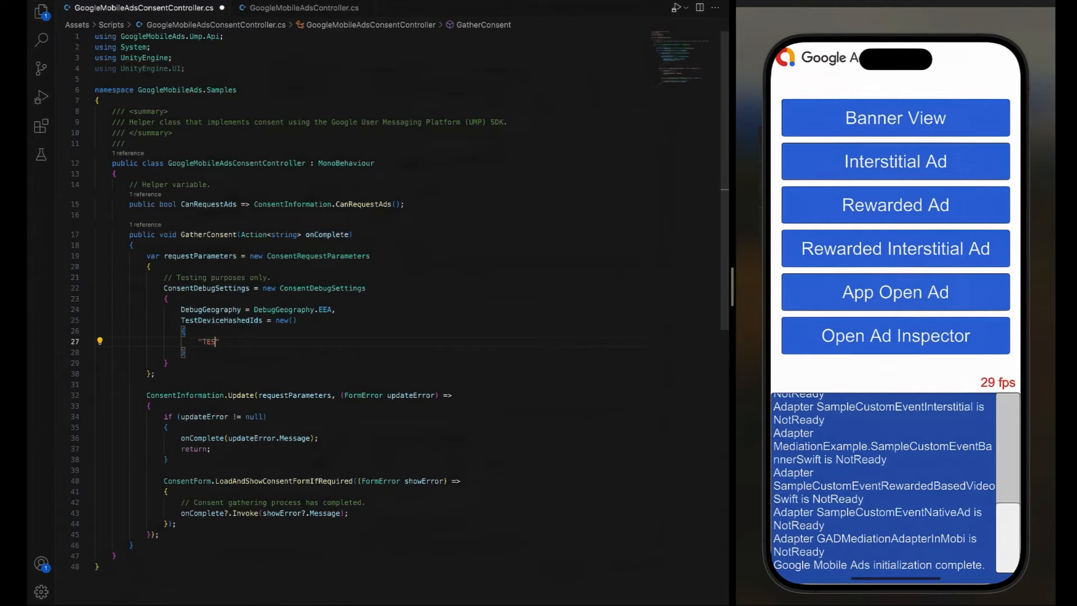
{"action": "type", "text": "T-DEVICE-HASHED"}
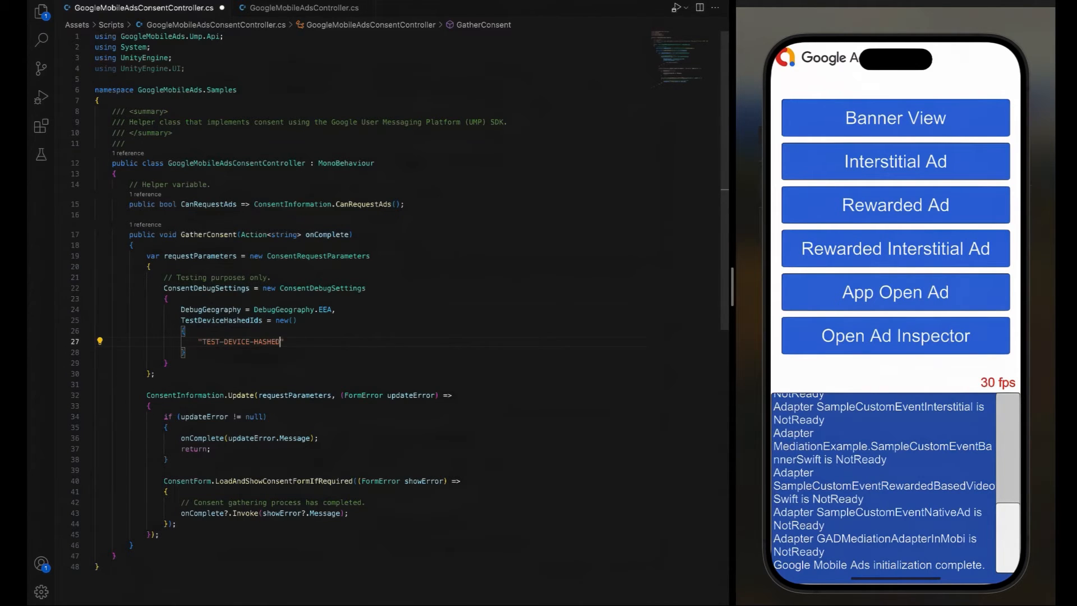
{"action": "type", "text": "-ID"}
{"action": "type", "text": "[SerializeField] private Button _privacyButton;"}
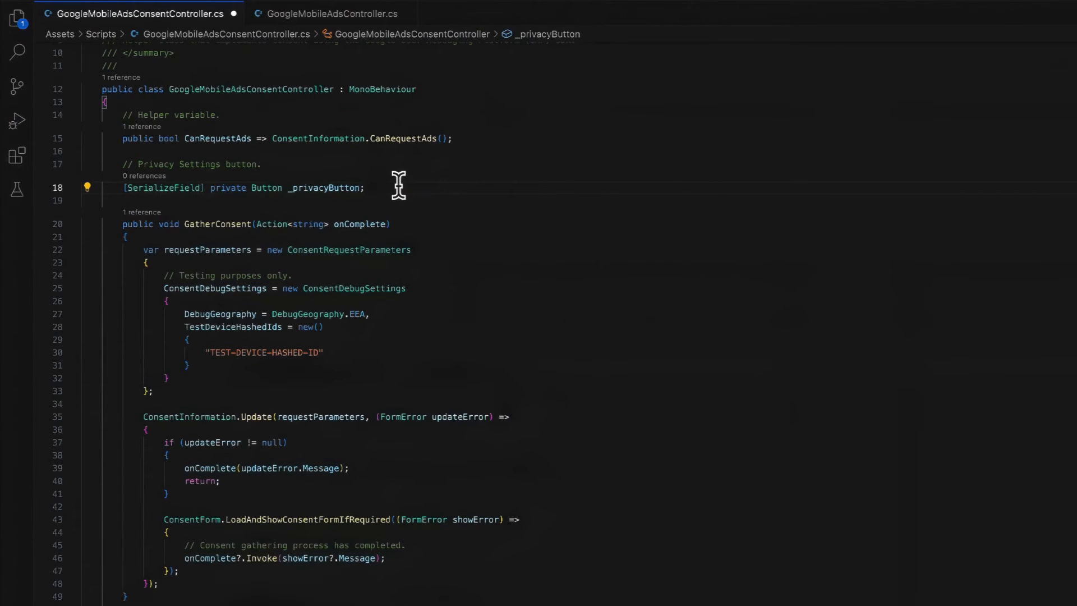
If _privacyButton isn't null, set interactable when PrivacyOptionsRequirementStatus is Required.
{"action": "type", "text": "if (_pri"}
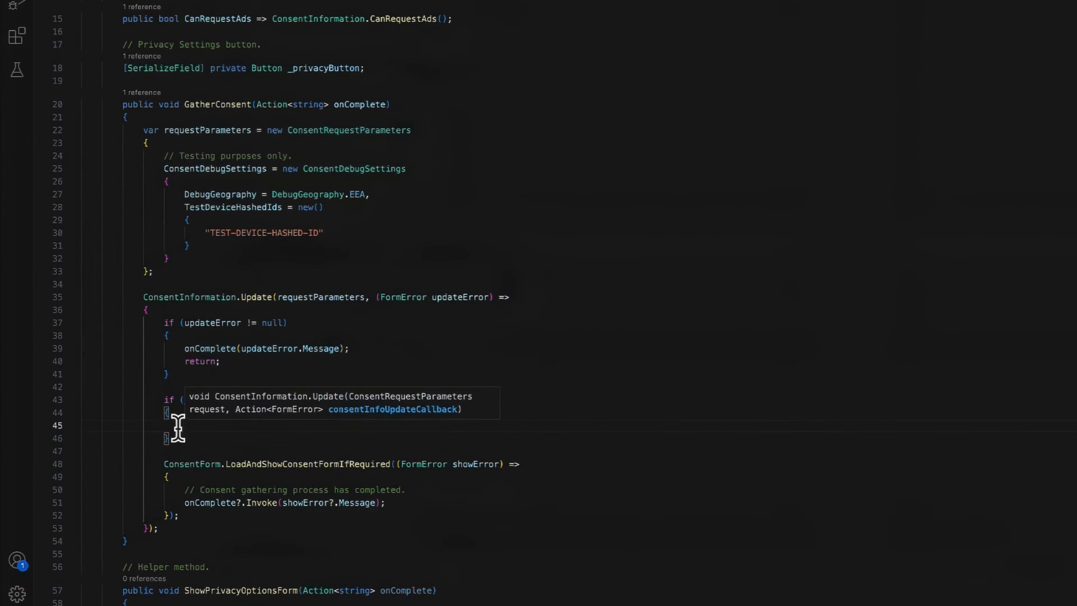
{"action": "type", "text": "_privacyButton.interactable ="}
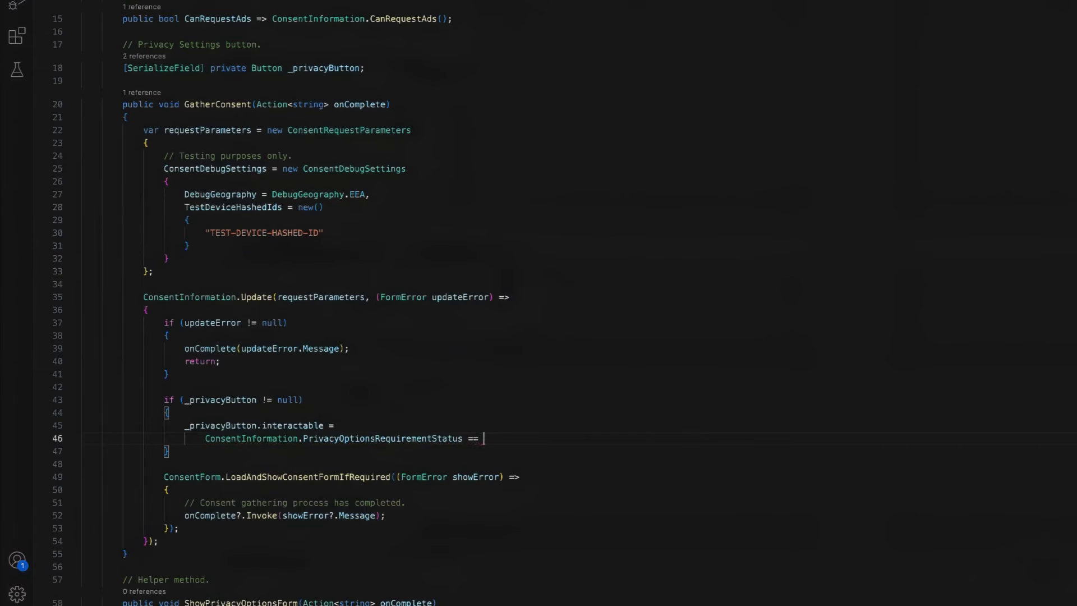
{"action": "type", "text": "PrivacyOptionsRequirementStatus.Required;"}
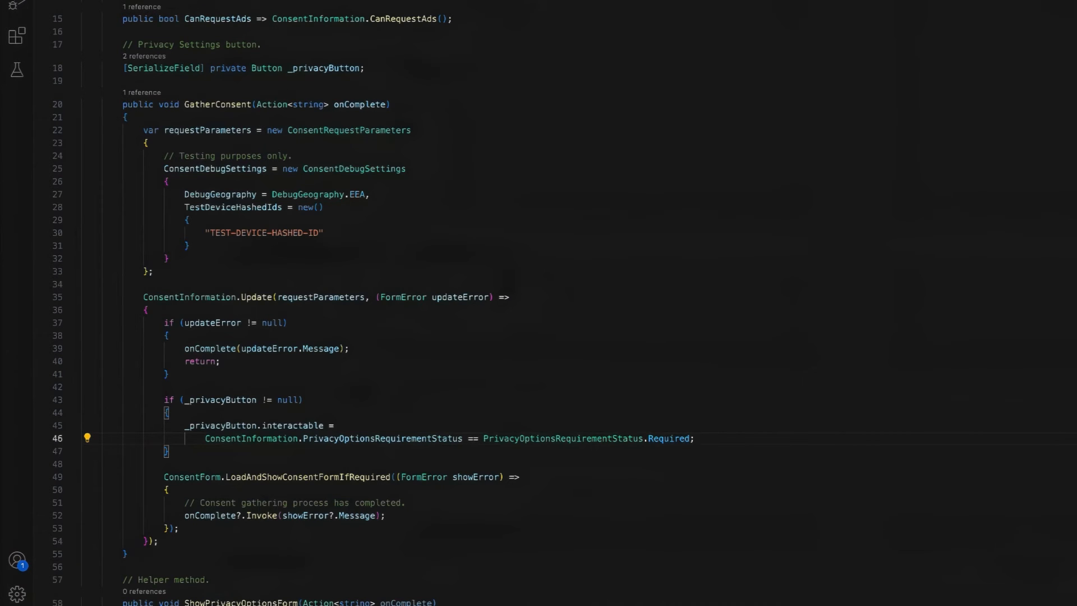
{"action": "scroll", "scroll_direction": "down", "scroll_amount": 3}
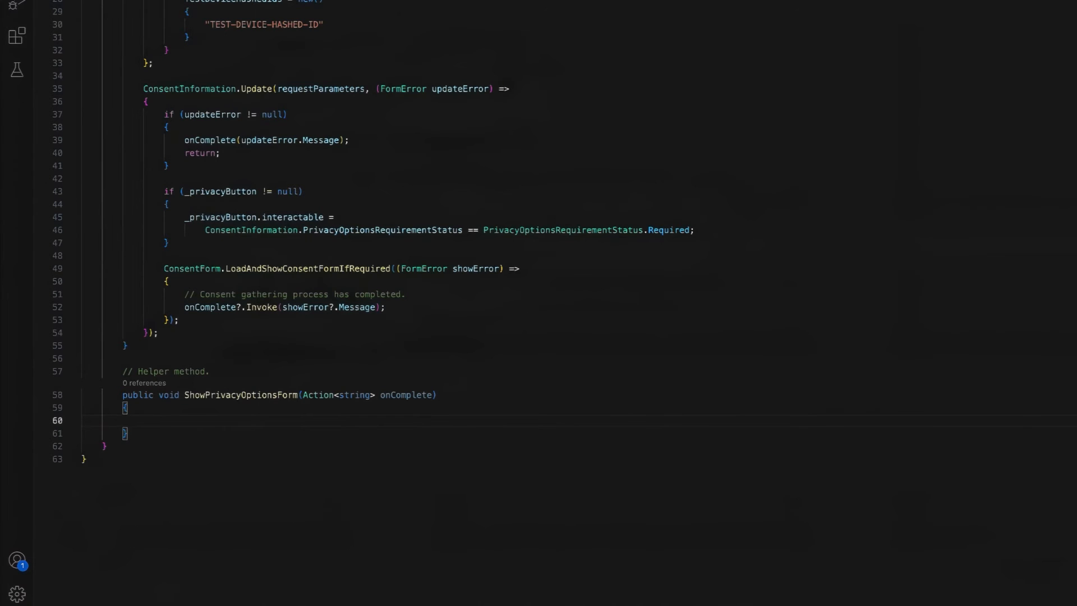
Call ConsentForm.ShowPrivacyOptionsForm with a FormError showError callback that invokes onComplete.
{"action": "type", "text": "ConsentForm.ShowPrivacyOptionsForm("}
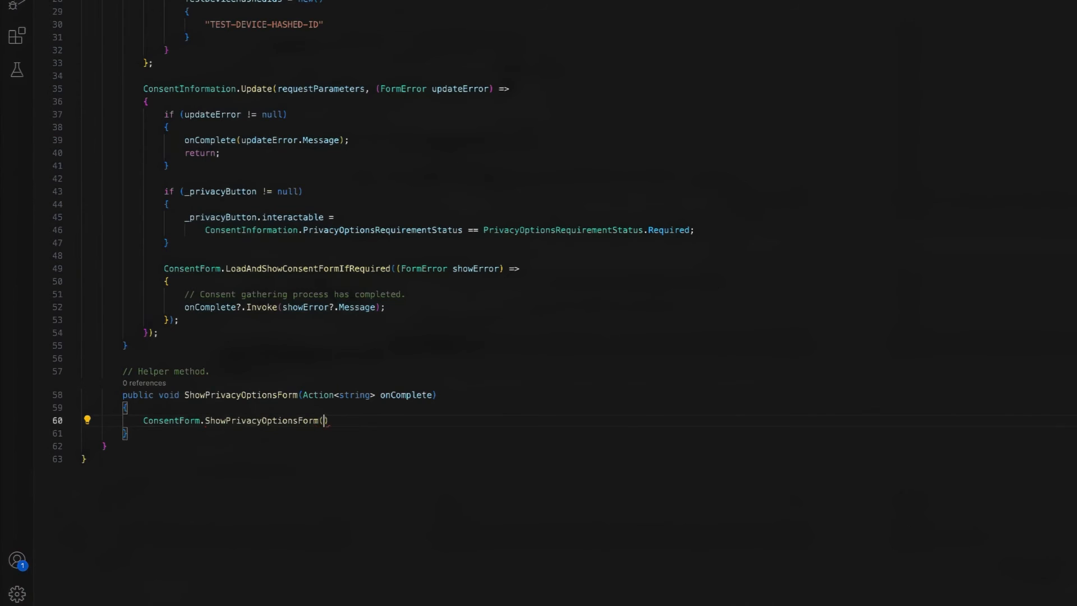
{"action": "type", "text": "FormError showError"}
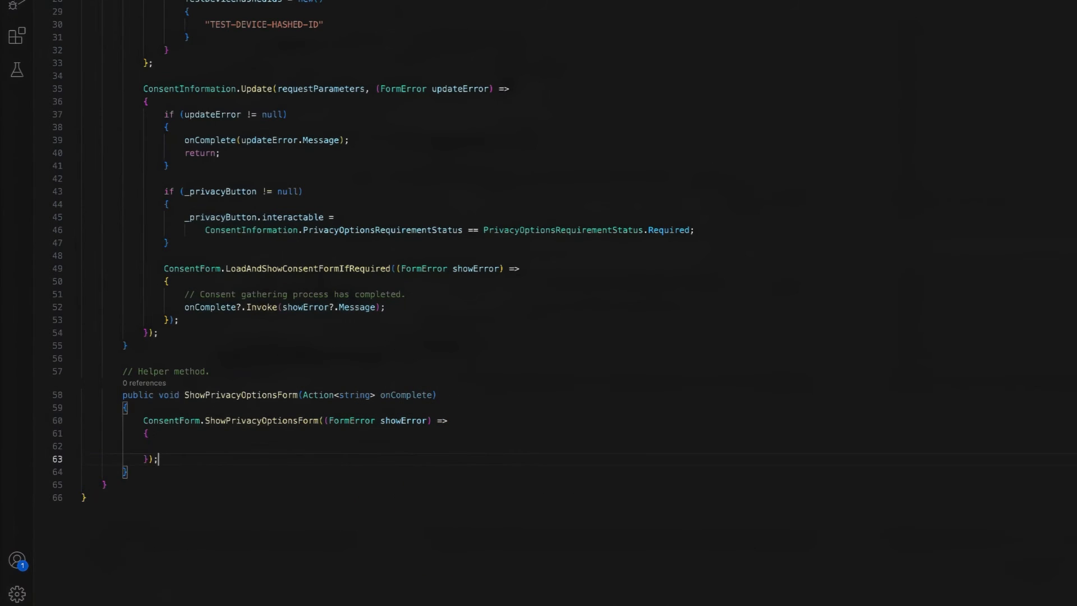
{"action": "type", "text": "onCo"}
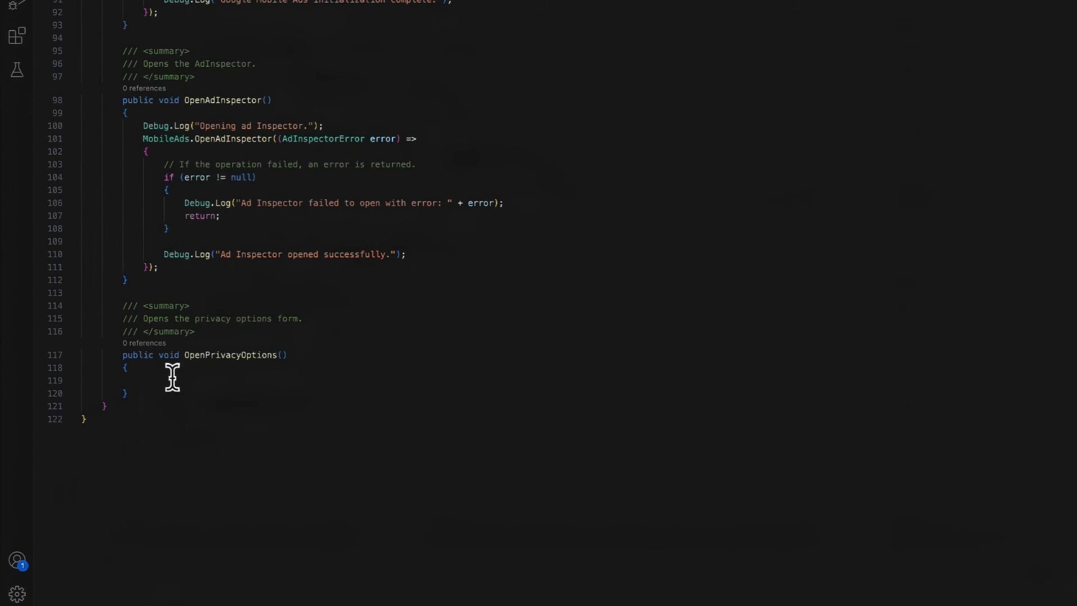
Call _consentController.ShowPrivacyOptionsForm, logging 'Failed to show privacy options form: ' plus the error.
{"action": "type", "text": "_conse"}
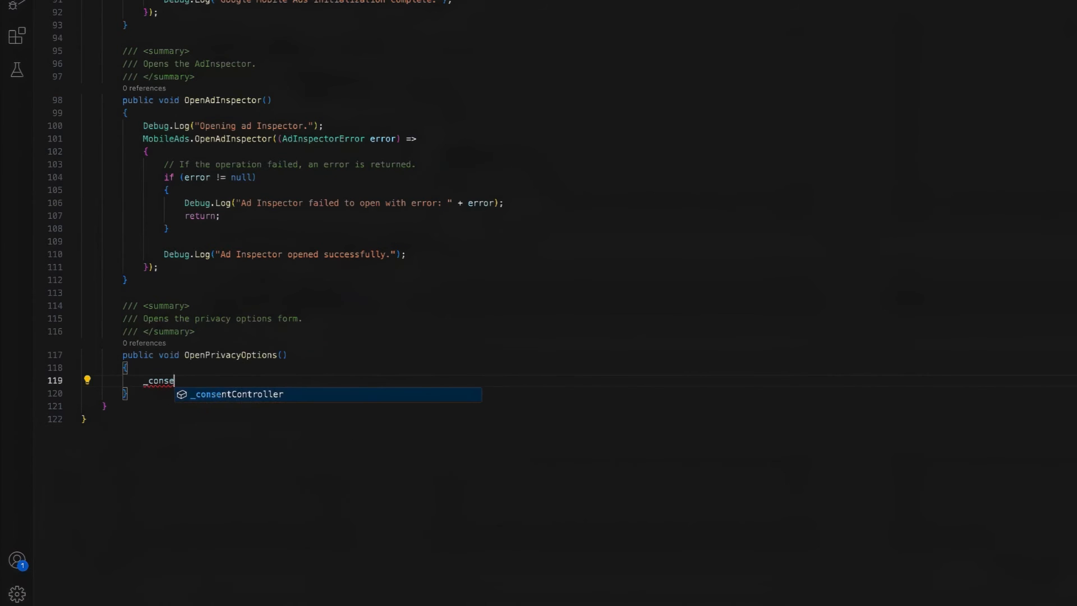
{"action": "type", "text": "ntController.ShowPrivacyOptionsForm"}
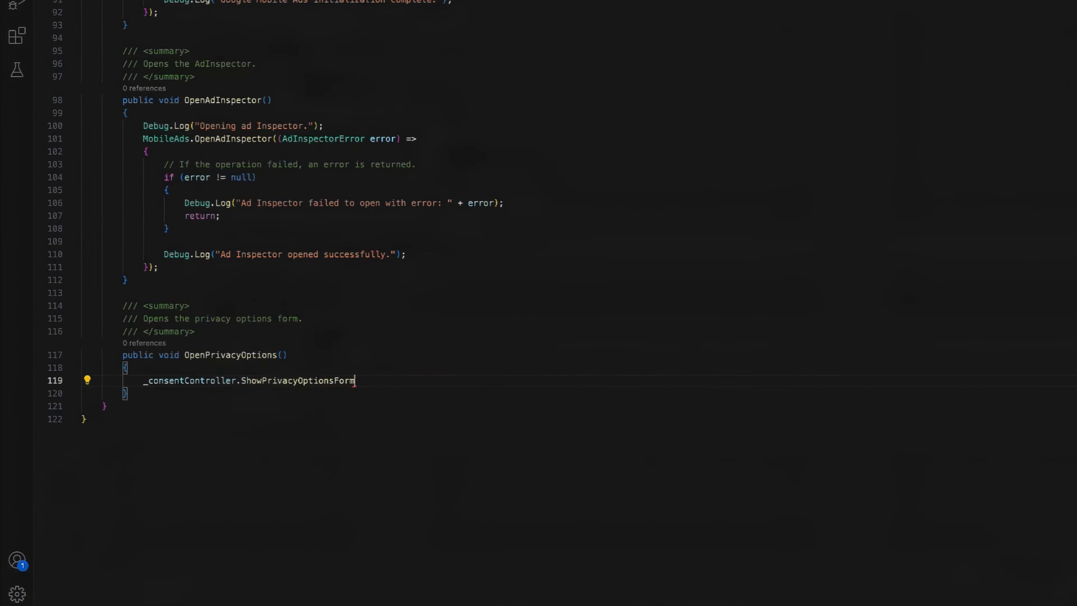
{"action": "type", "text": "(string error) =>"}
{"action": "type", "text": "Debug.LogError"}
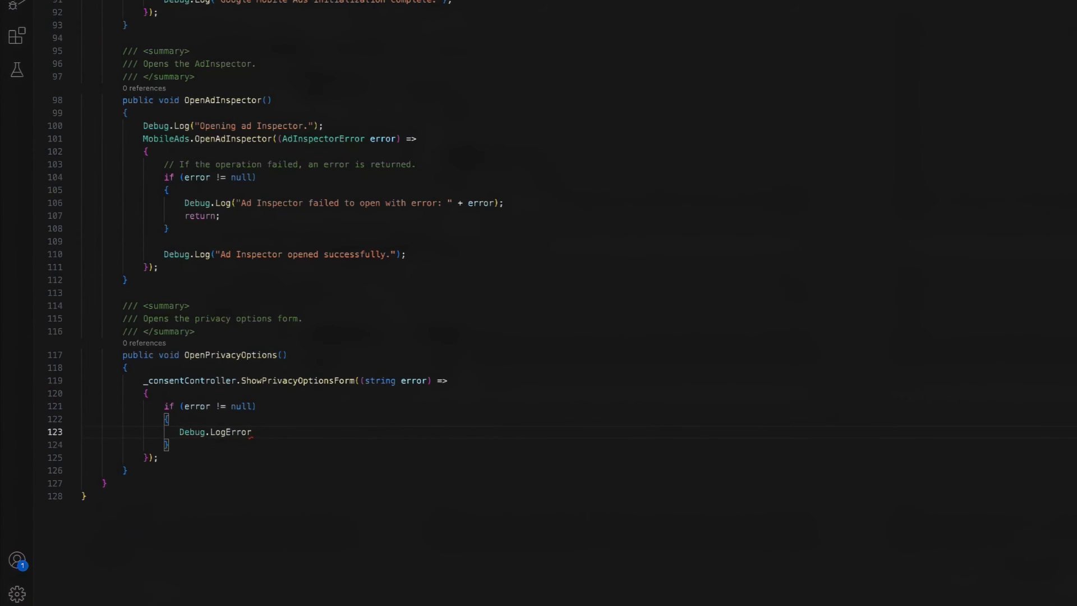
{"action": "type", "text": "(\"Failed to show privacy options form: \" + error);"}
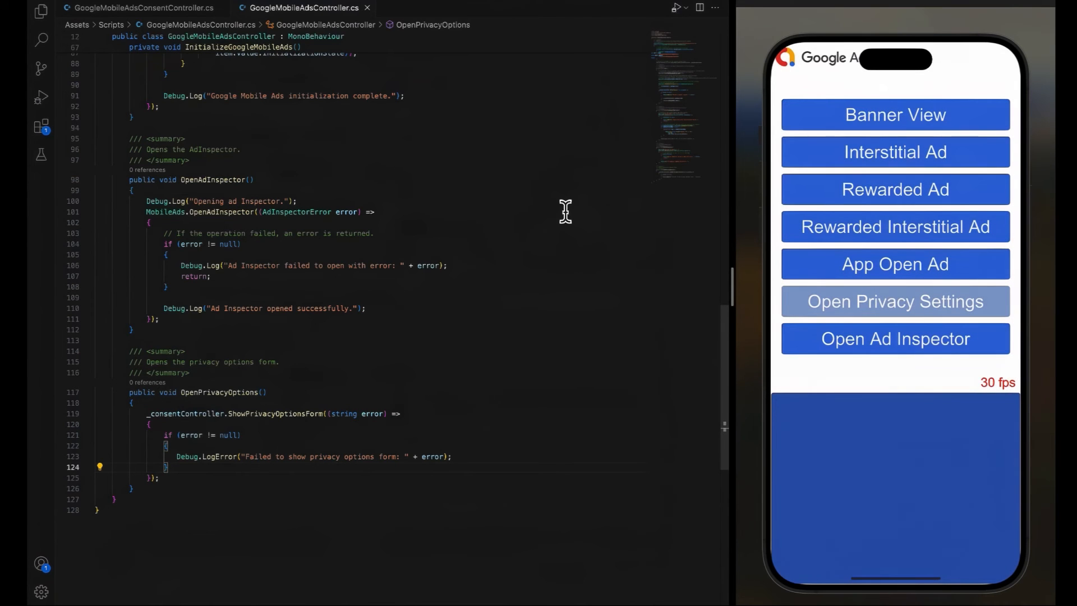
Place the caret on a new blank line above the GatherConsent call in Start.
{"action": "left_click", "coordinate": [895, 301]}
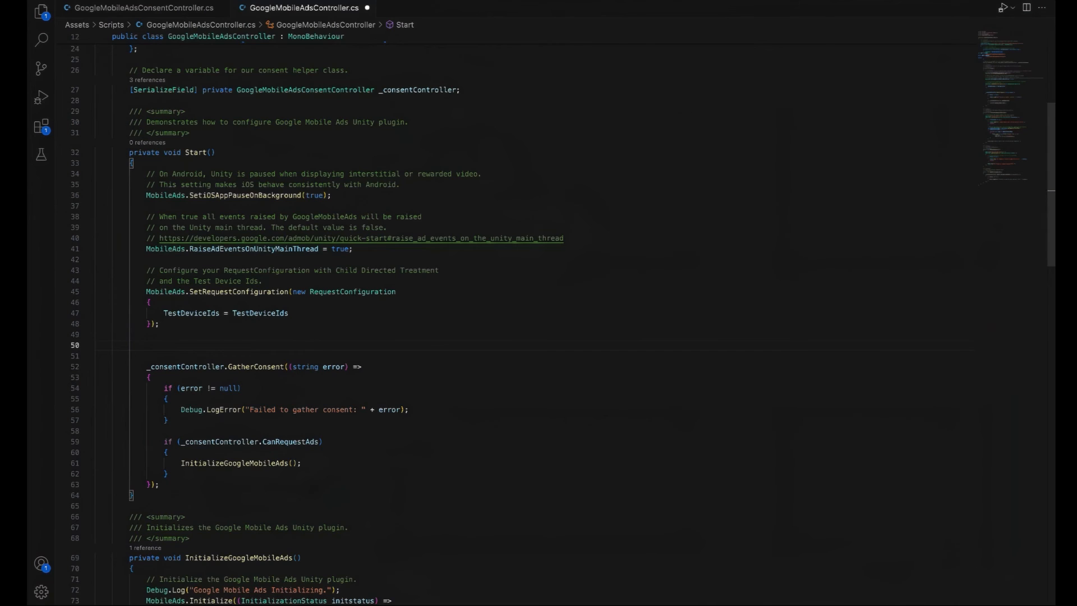
Add 'if (_consentController.CanRequestAds) InitializeGoogleMobileAds();' with a previous-session consent comment.
{"action": "type", "text": "if (_consentController.CanRequestAds"}
{"action": "type", "text": "{"}
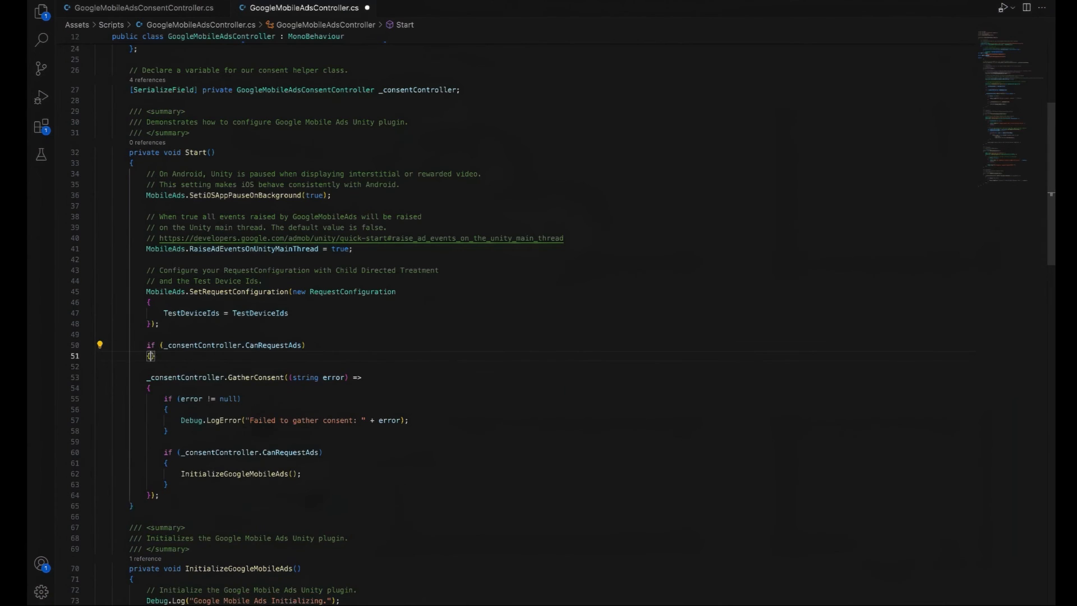
{"action": "type", "text": "InitializeGoogleMobileAds"}
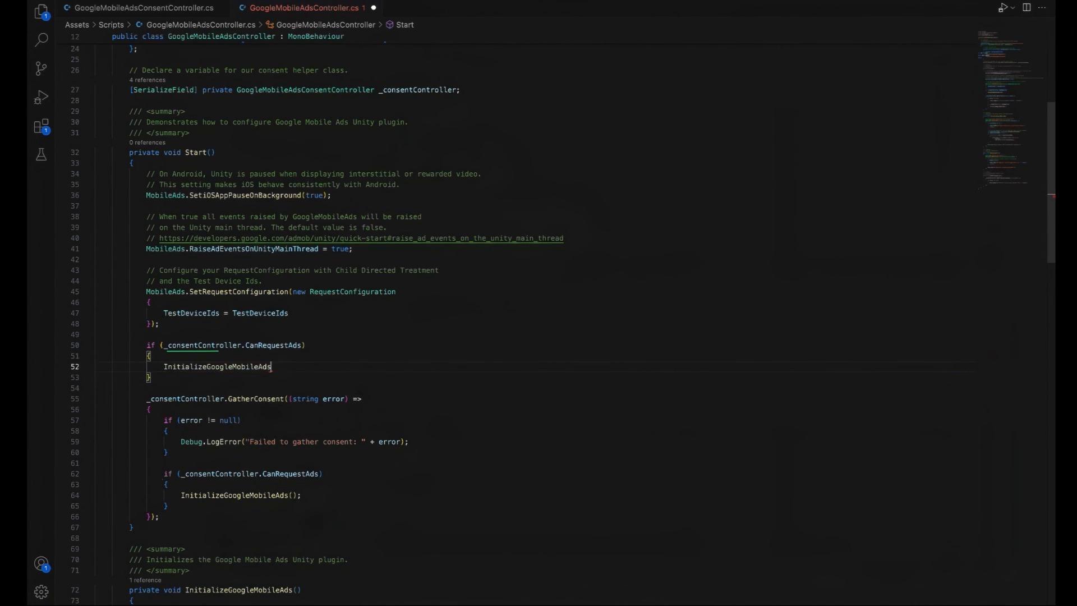
{"action": "type", "text": "();"}
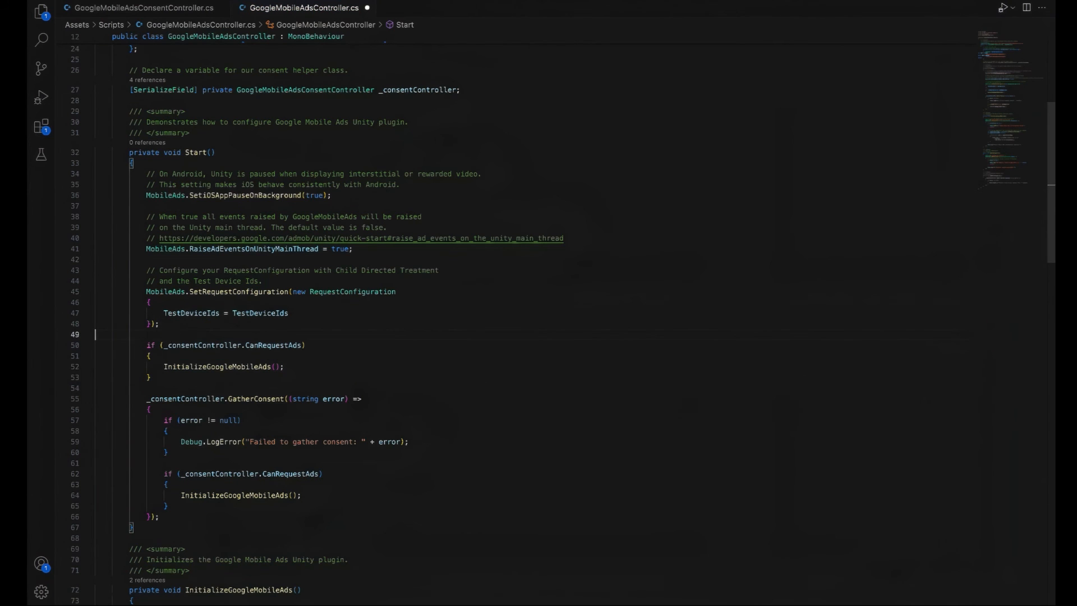
{"action": "type", "text": "// Attempt to initialize the"}
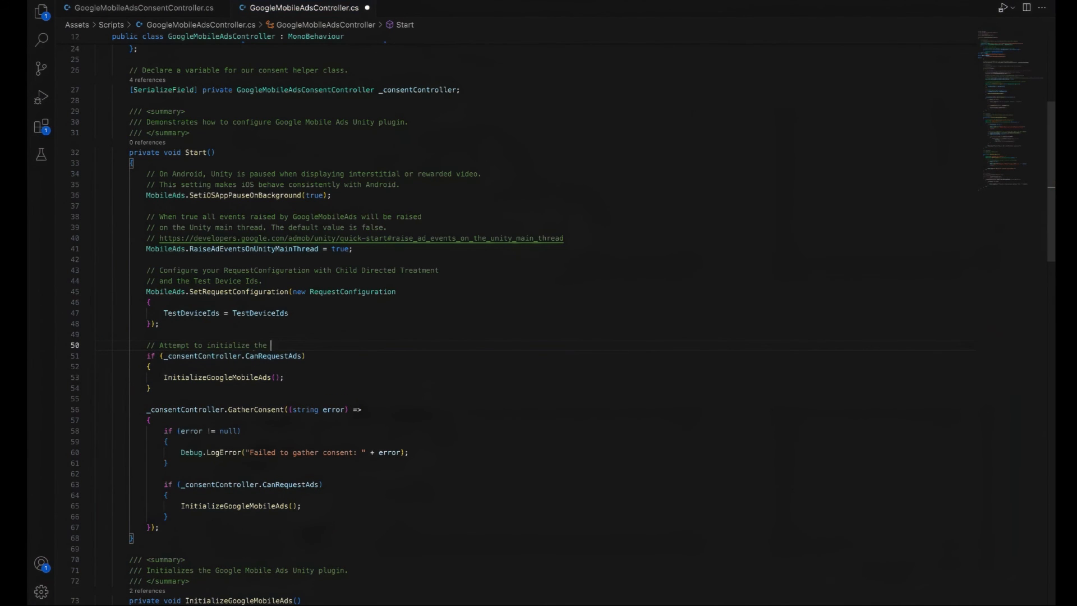
{"action": "type", "text": "SDK using consent obtained in the previous session."}
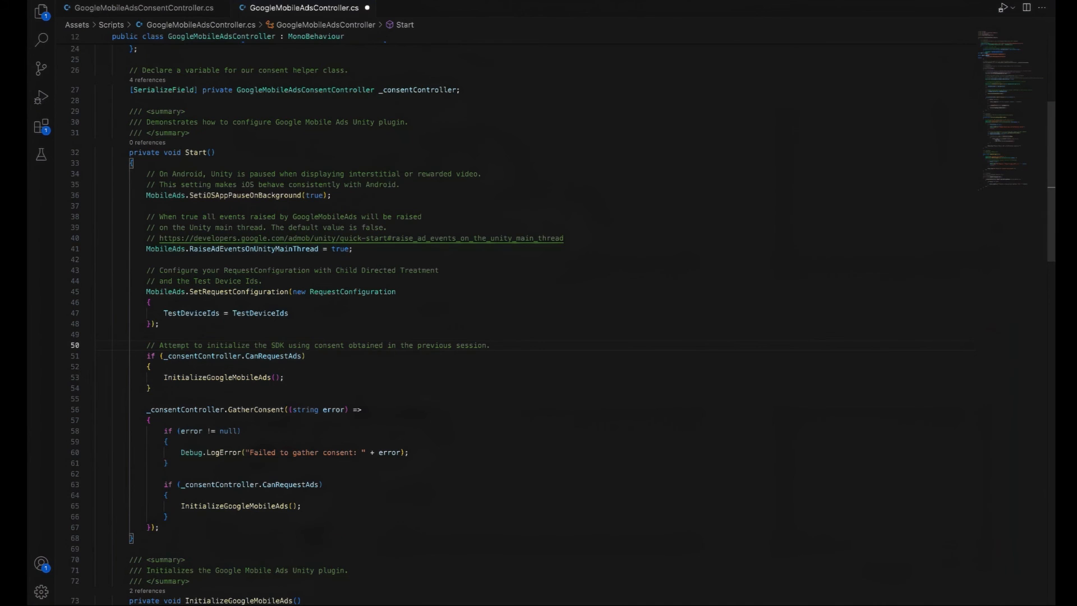
{"action": "type", "text": "priva"}
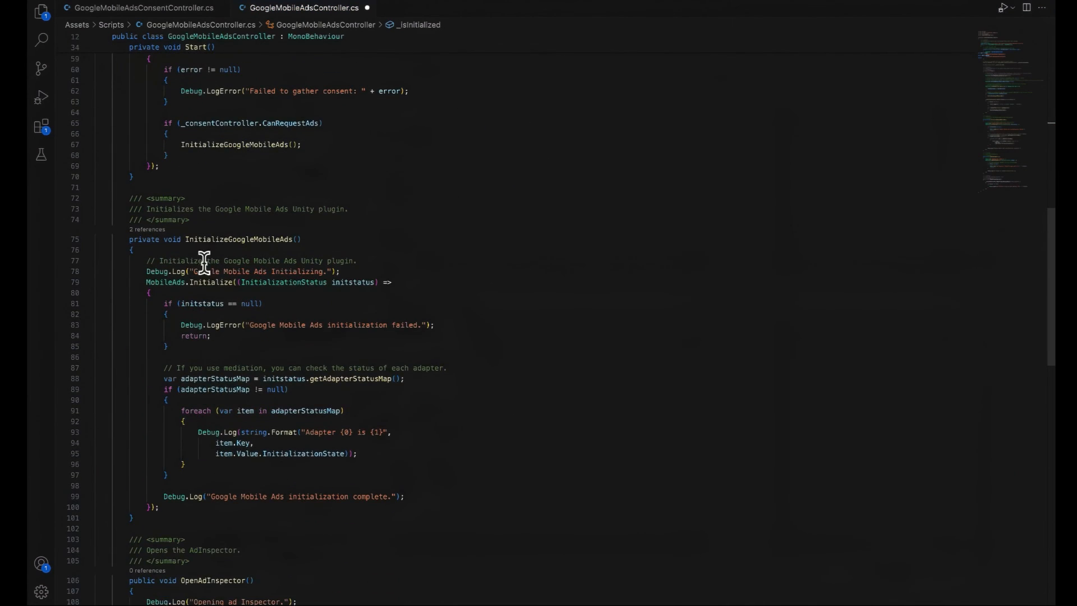
Add an early return when _isInitialized.HasValue at the top of InitializeGoogleMobileAds.
{"action": "type", "text": "if (_isInitialized.H"}
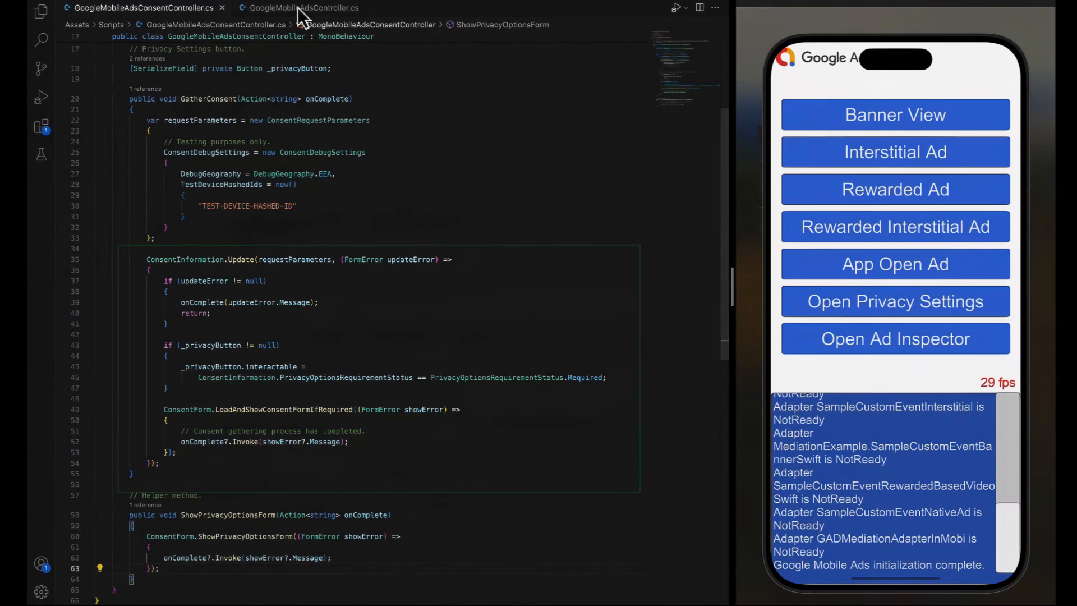
{"action": "left_click", "coordinate": [302, 7]}
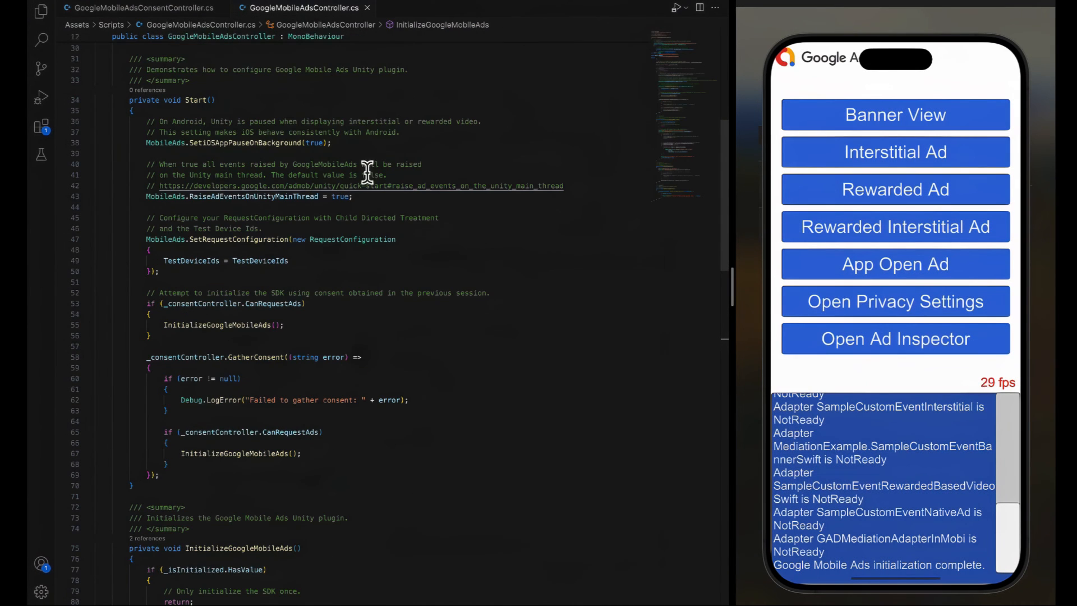